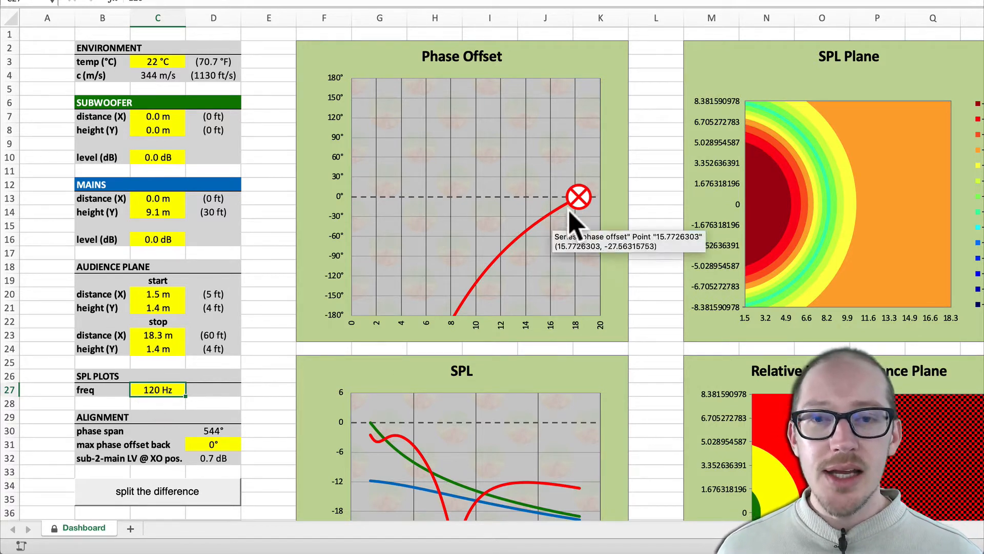
mouse_move(441, 223)
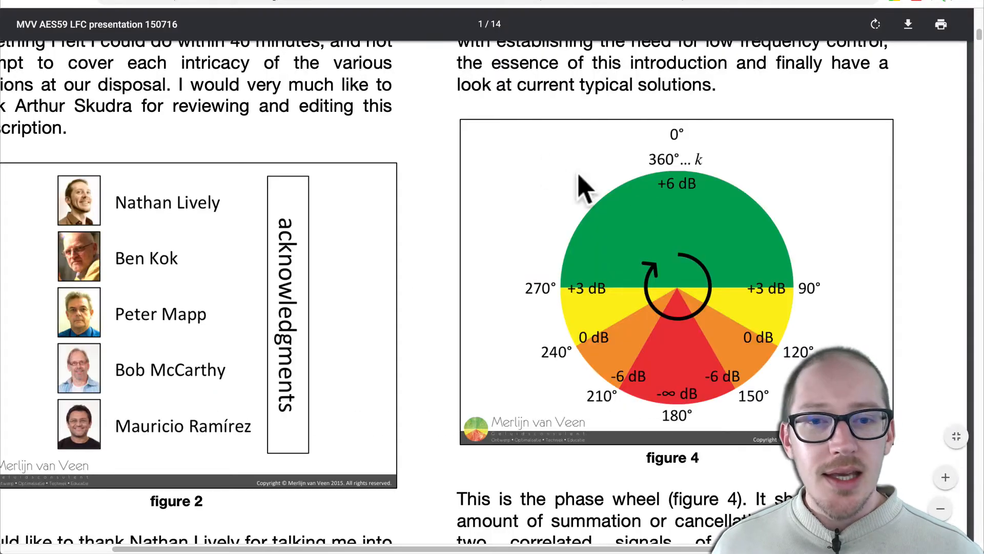
mouse_move(731, 210)
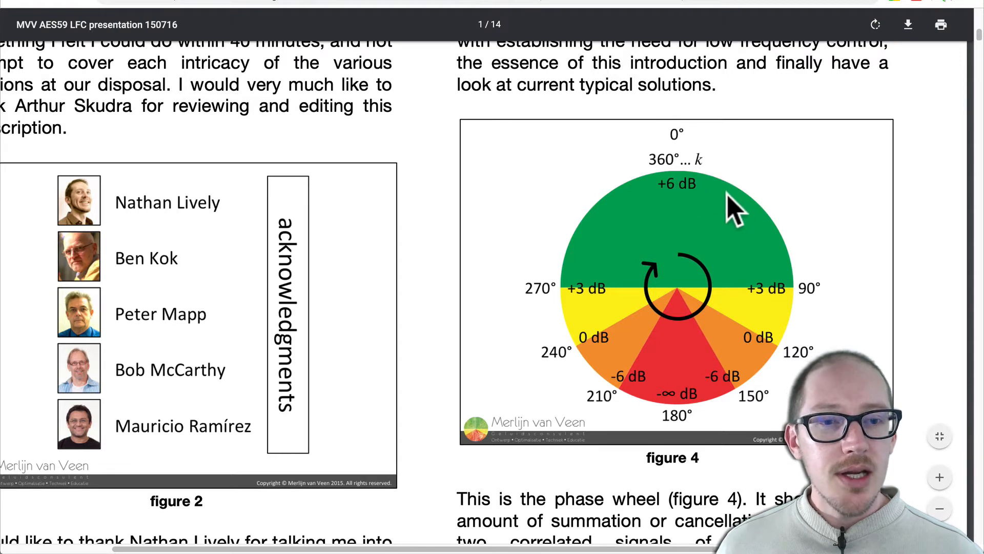
mouse_move(759, 252)
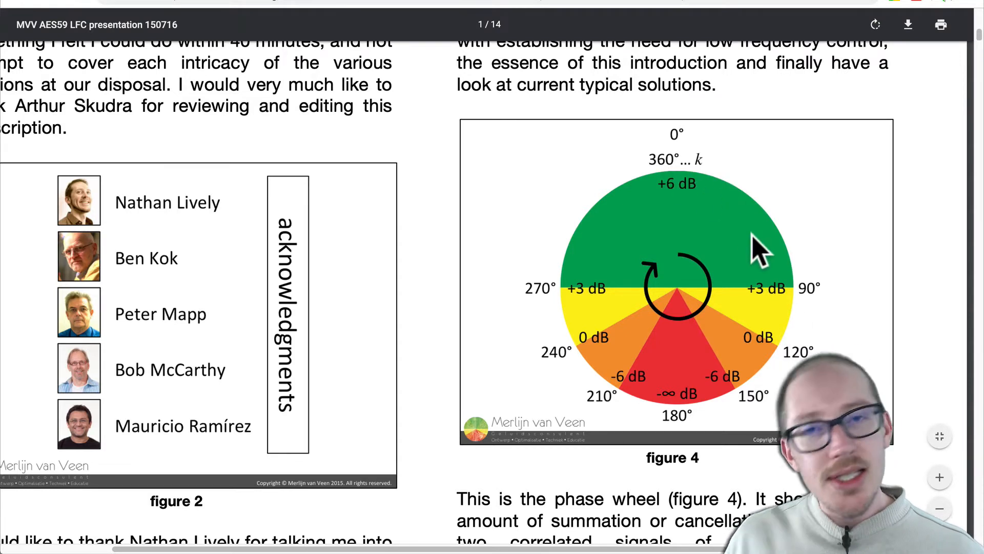
mouse_move(697, 198)
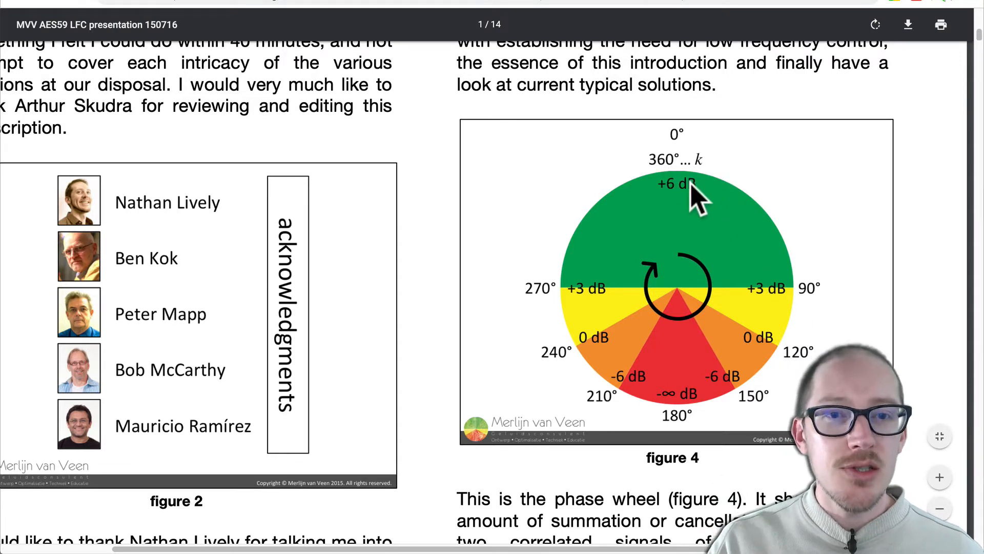
mouse_move(674, 176)
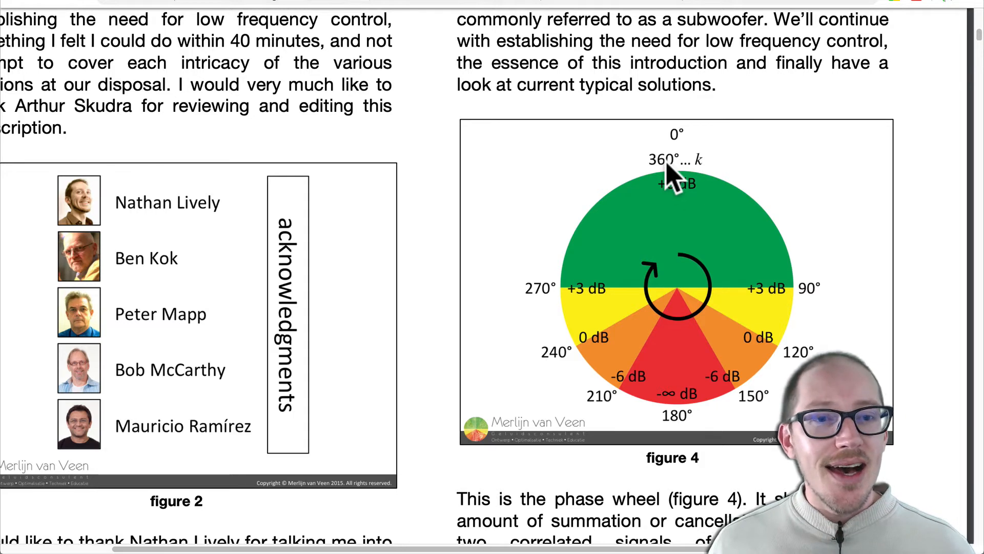
mouse_move(697, 192)
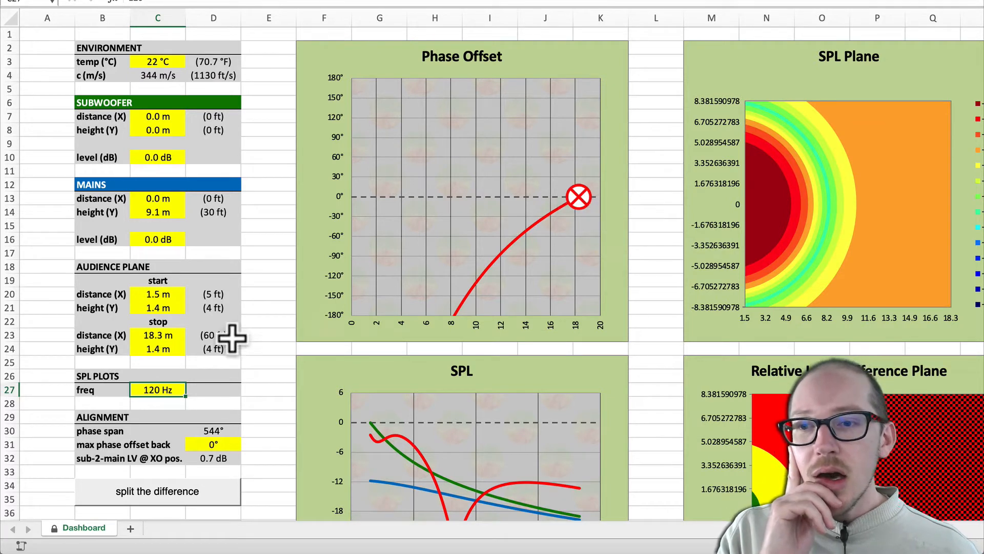
mouse_move(577, 196)
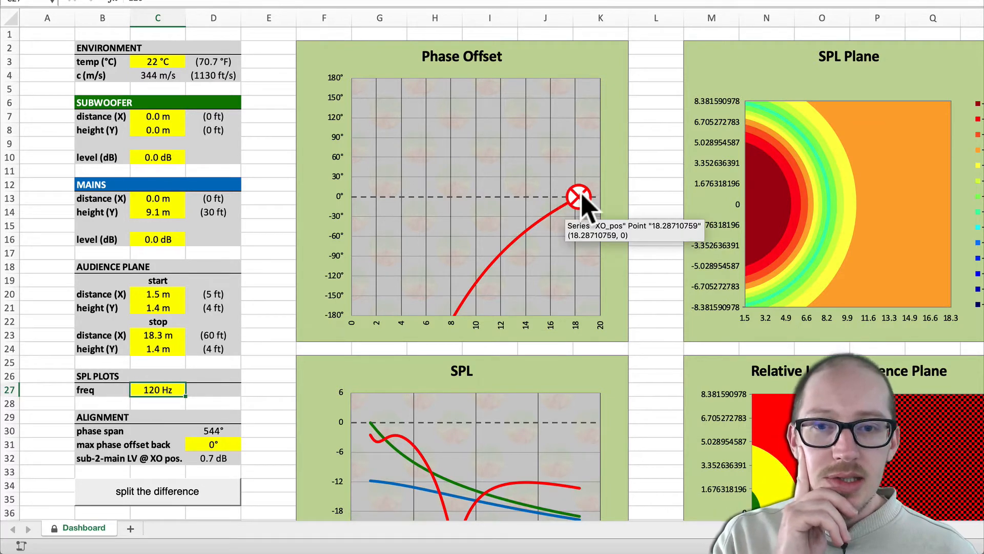
mouse_move(503, 263)
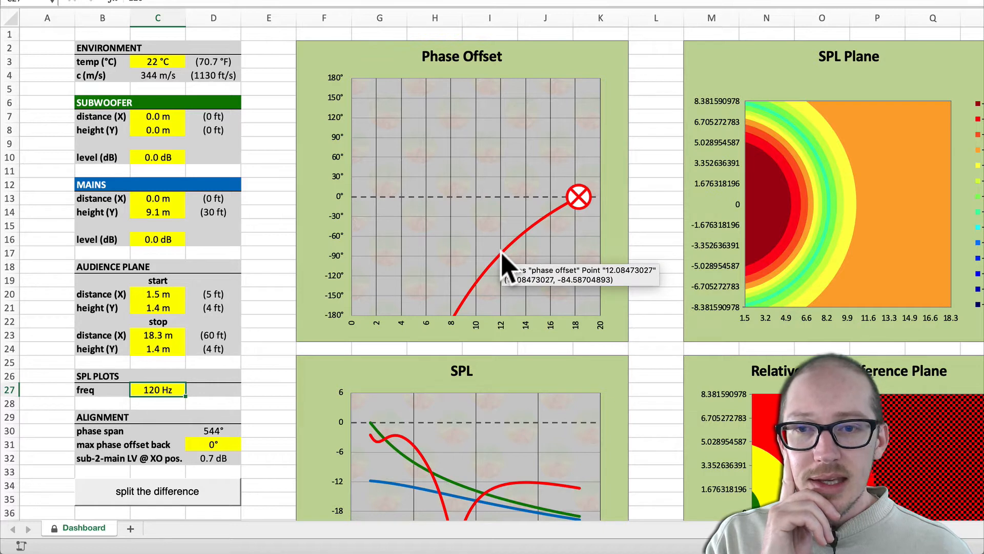
mouse_move(367, 292)
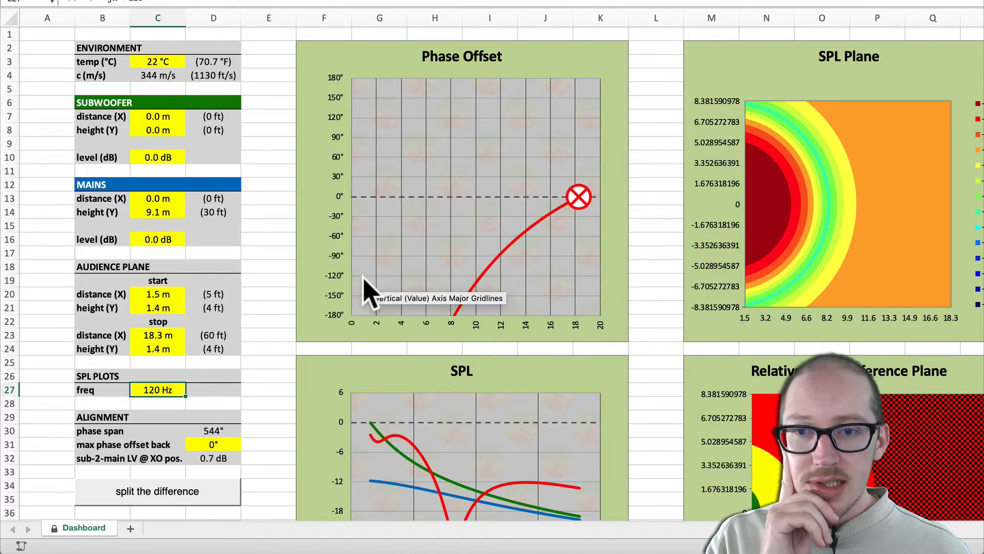
mouse_move(480, 289)
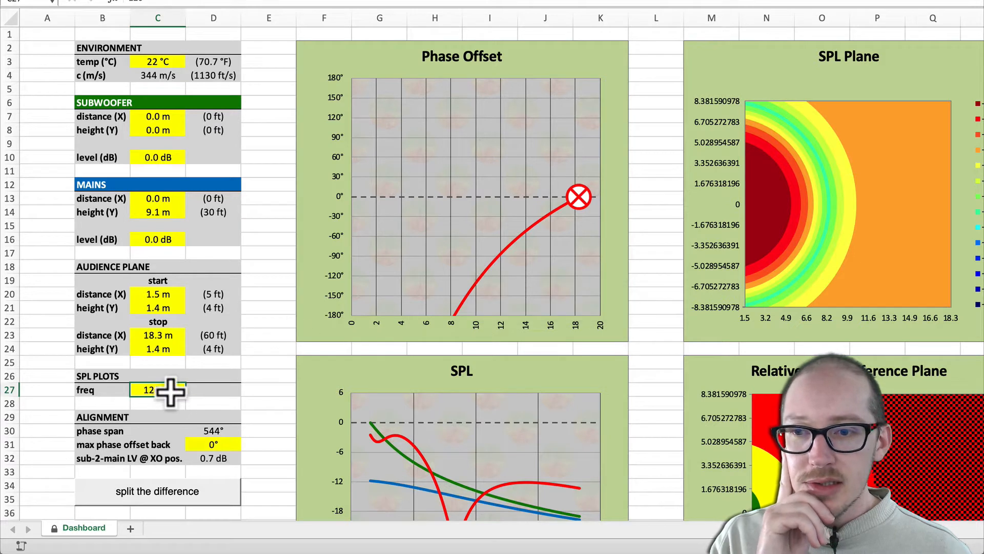
- Change the SPL plot frequency in C27 to 100 Hz, then to 80 Hz
type("100 Hz")
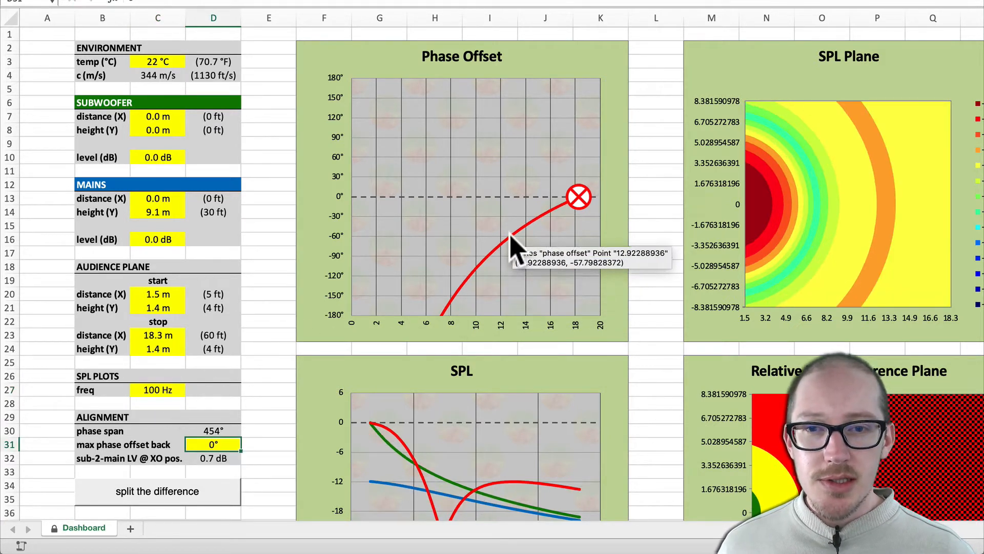
mouse_move(473, 289)
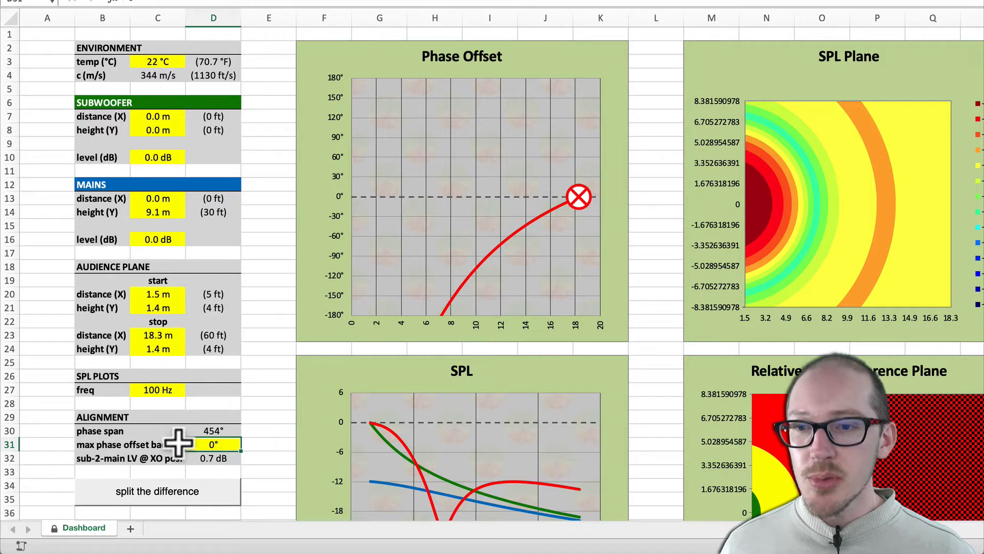
left_click(157, 389)
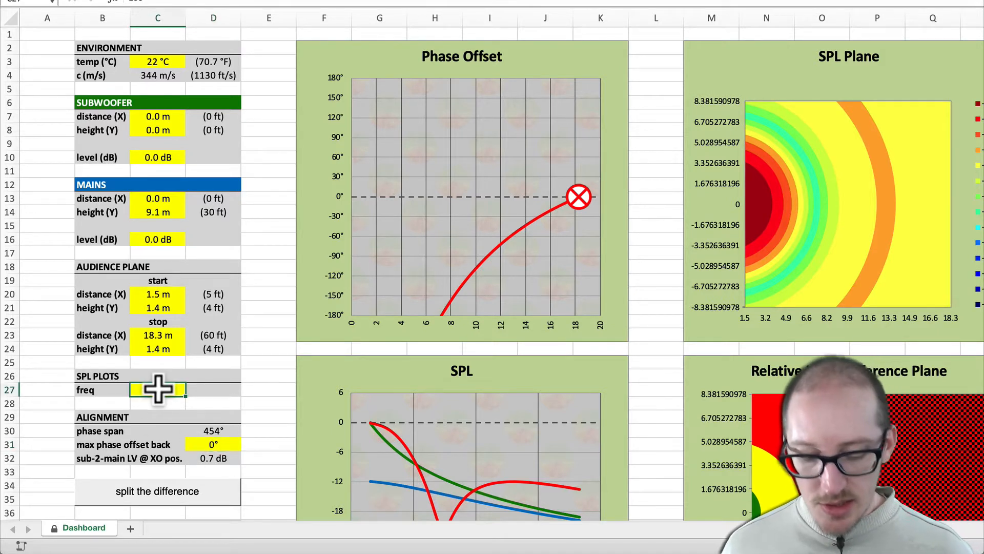
type("80 Hz")
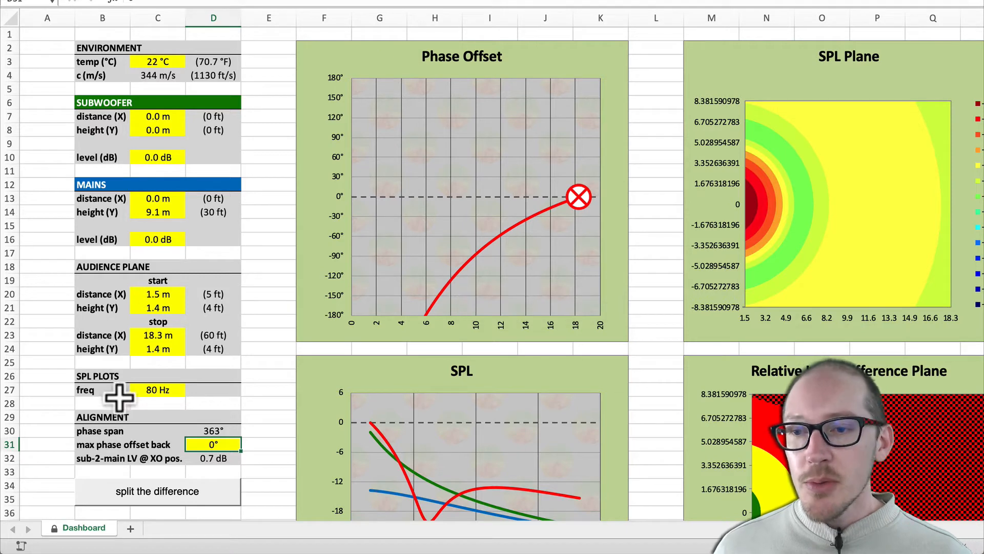
left_click(158, 389)
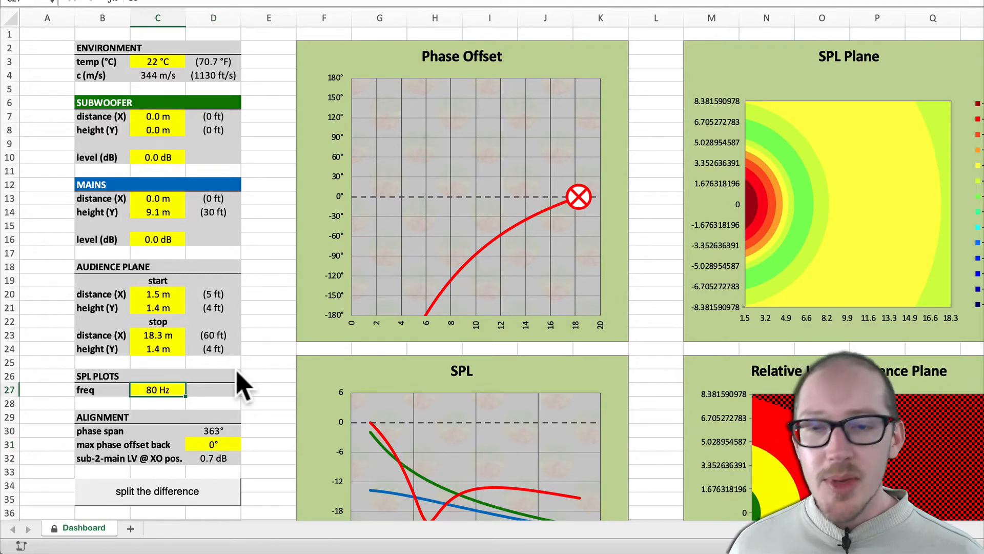
- Switch to the Sheet1 workbook with the coupling-zone audience coverage table and chart
left_click(68, 527)
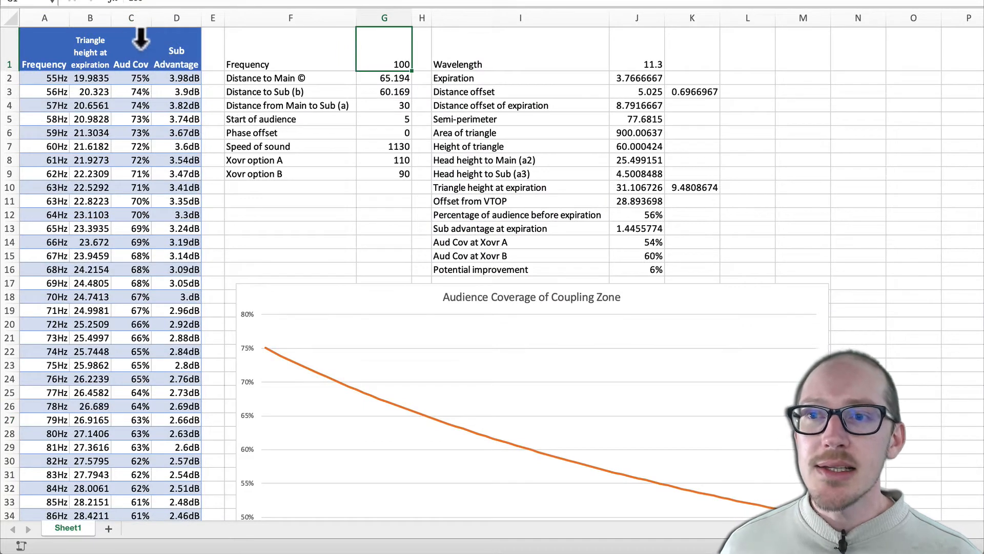
mouse_move(195, 261)
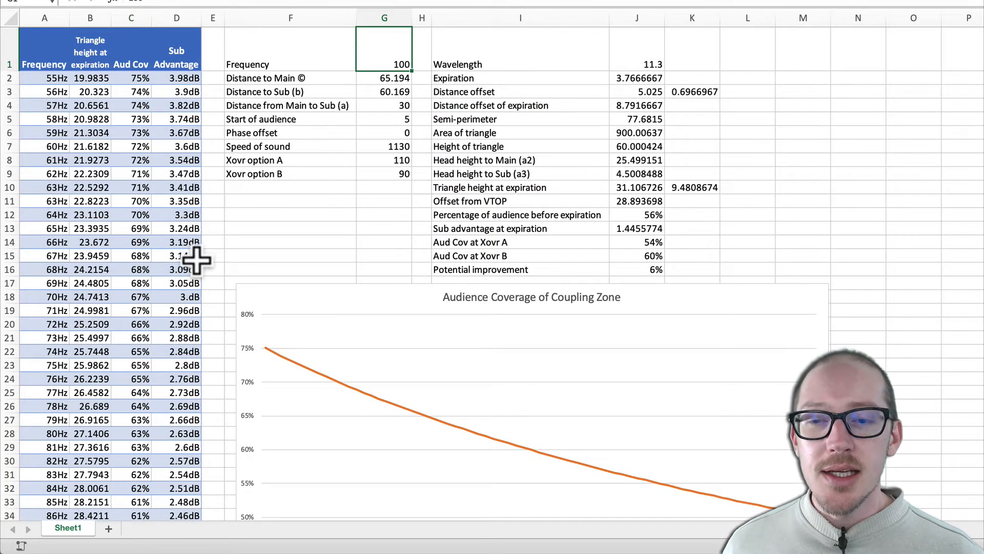
mouse_move(479, 358)
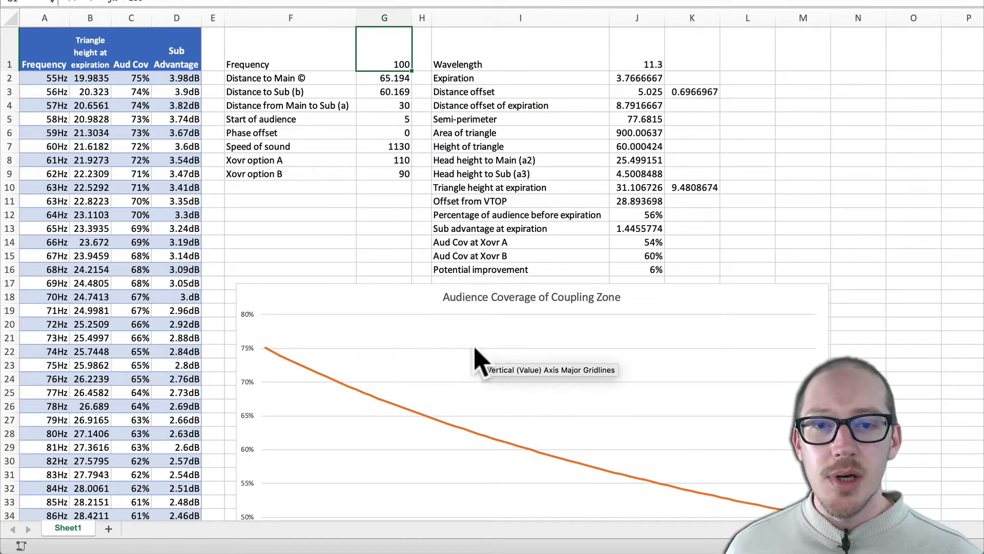
mouse_move(571, 339)
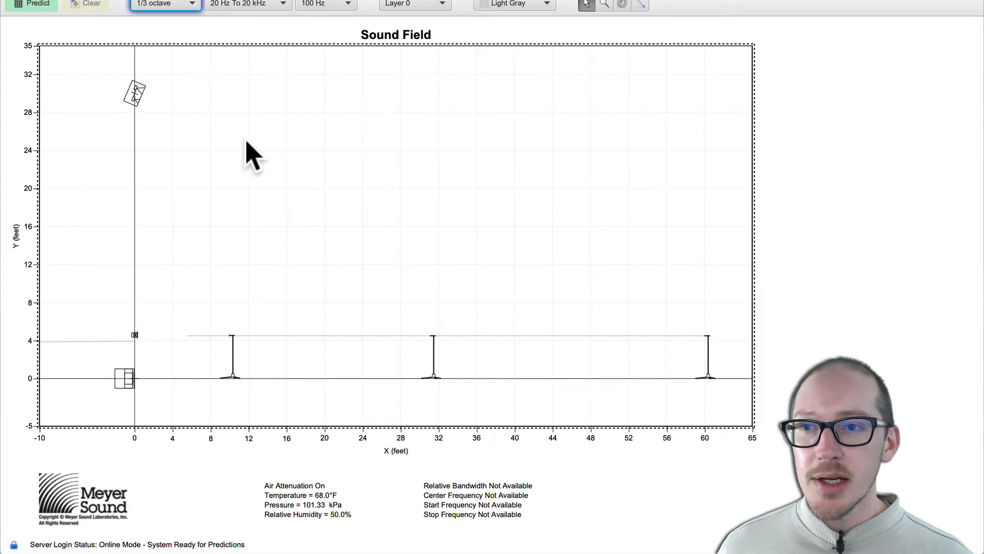
- Run the 100 Hz sound field prediction and draw a line along the dark blue null
left_click(31, 5)
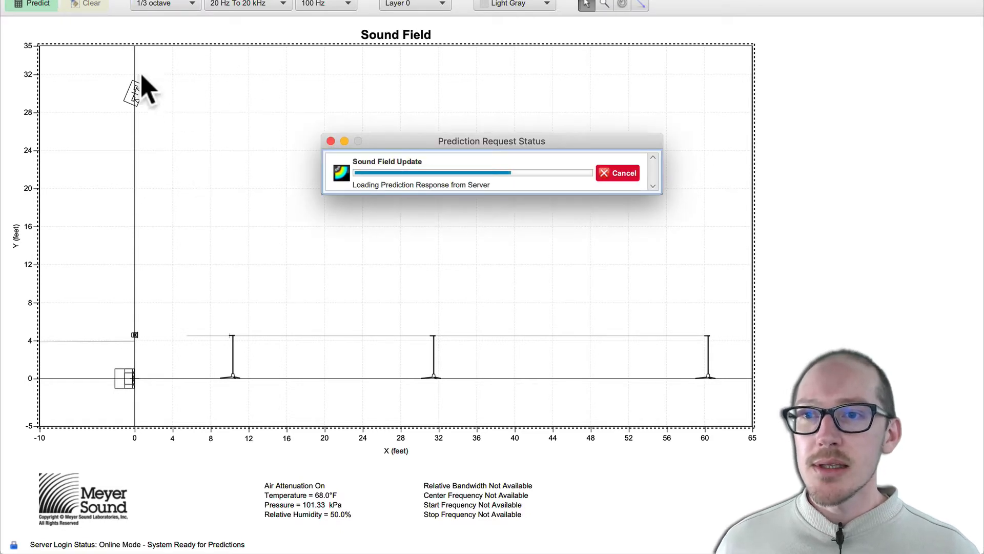
left_click(31, 5)
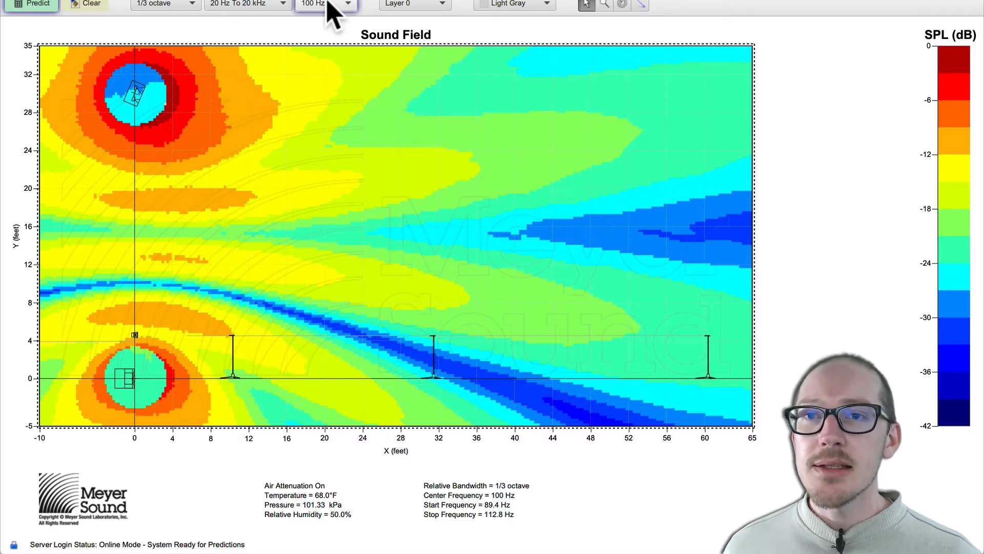
mouse_move(430, 279)
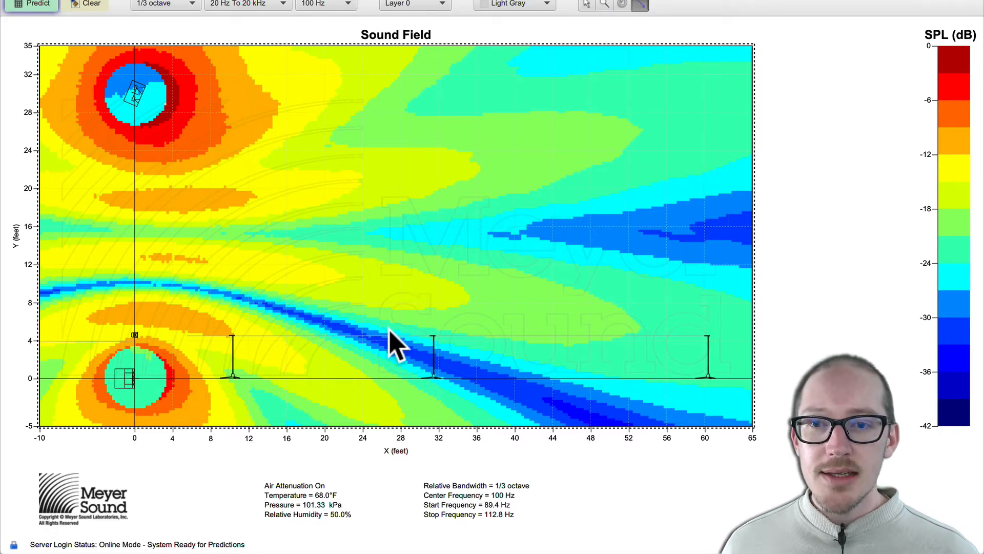
left_click(439, 351)
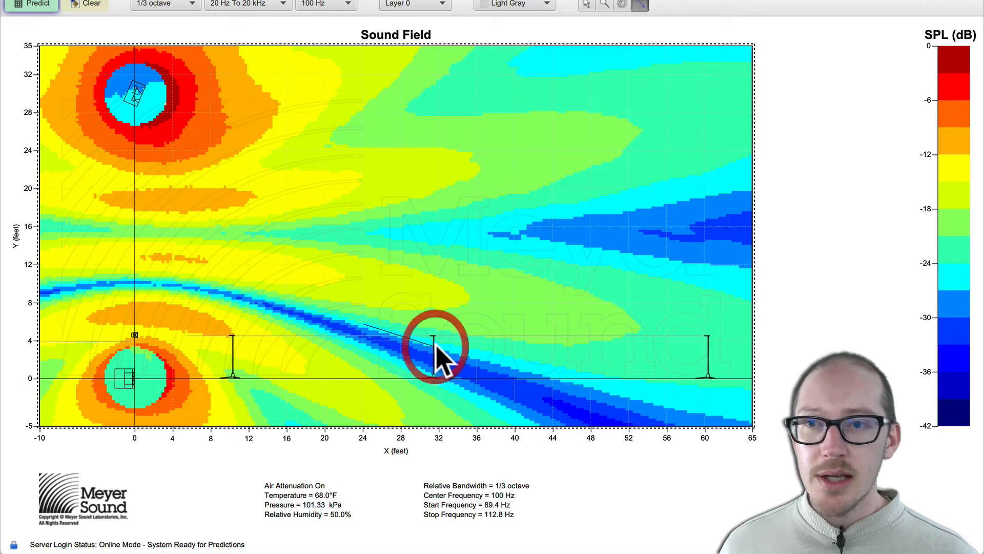
- Run an 80 Hz sound field prediction, then clear the prediction results
left_click(324, 4)
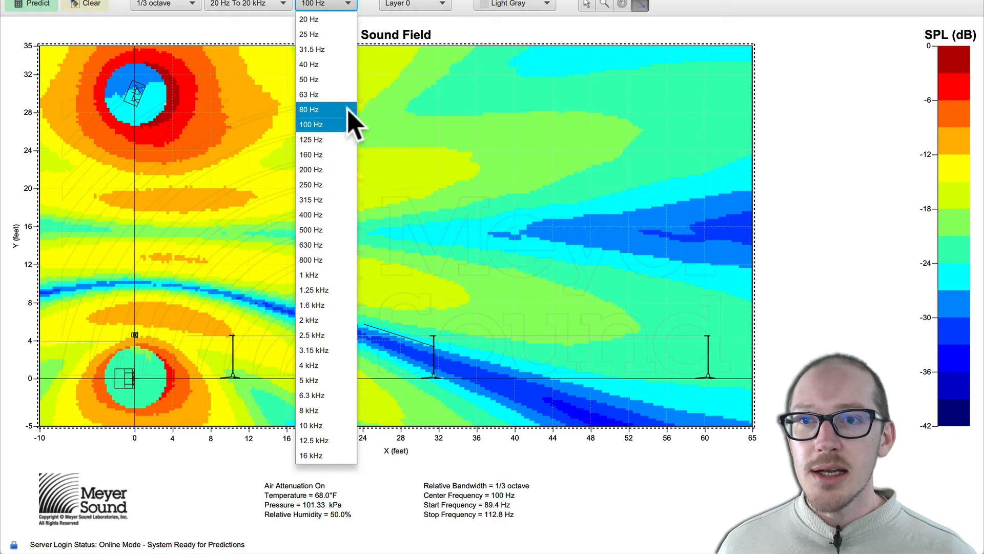
left_click(308, 109)
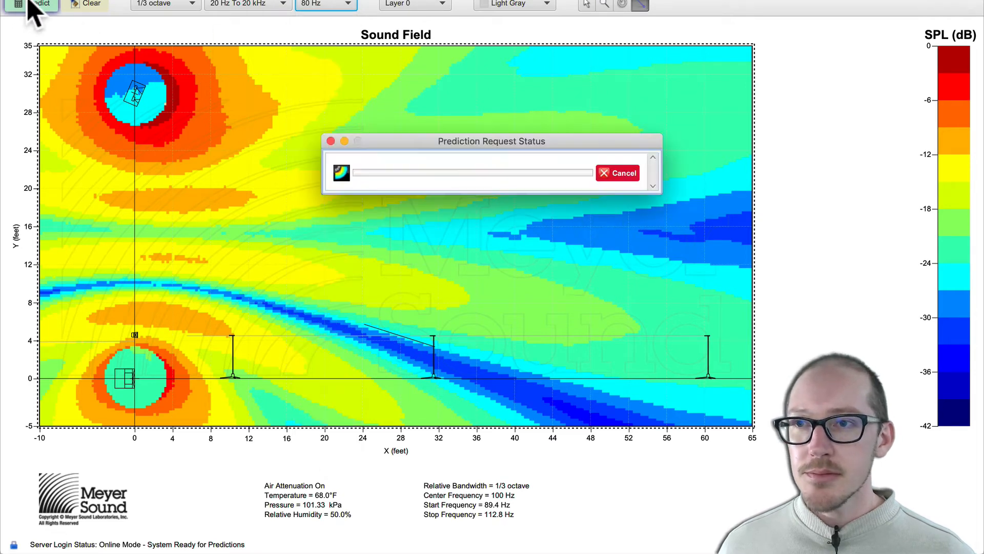
left_click(37, 5)
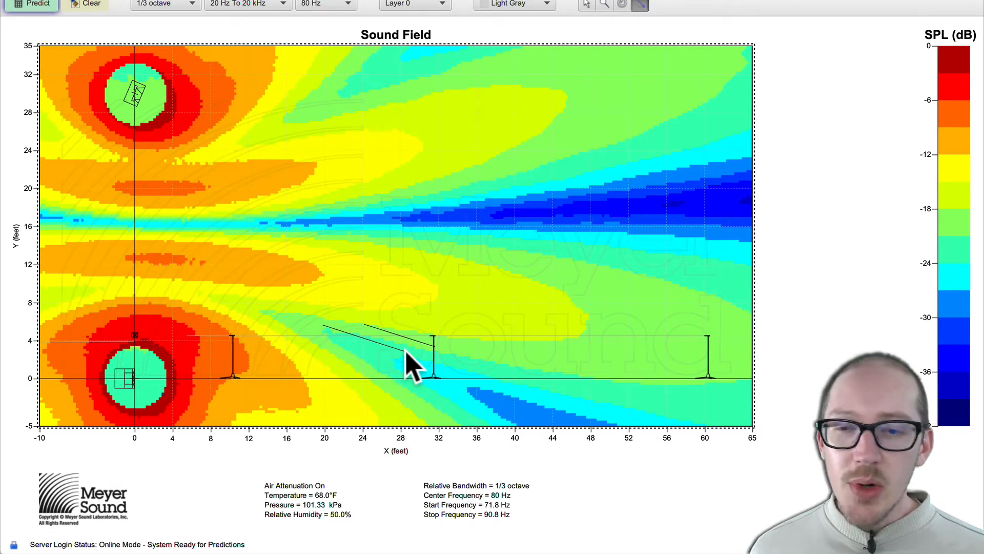
mouse_move(542, 349)
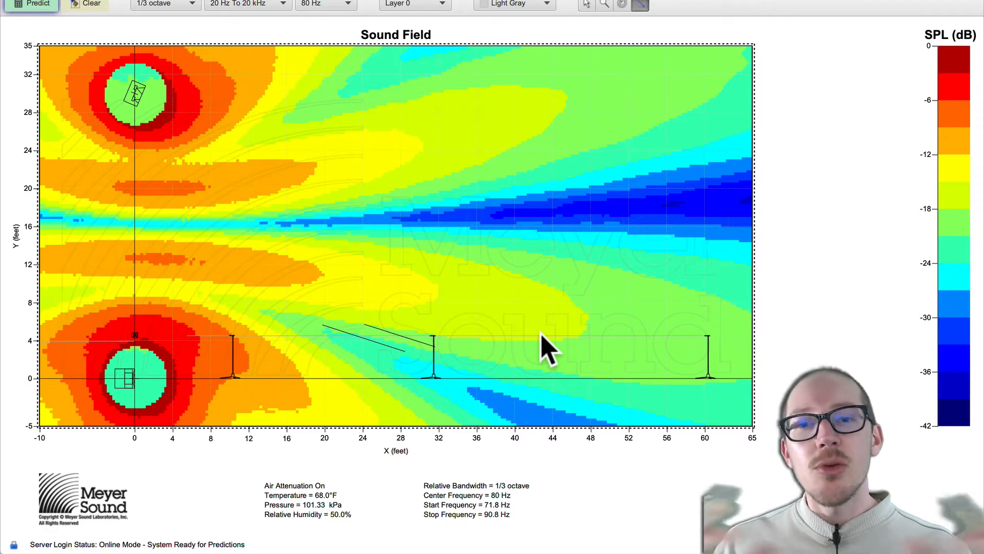
mouse_move(333, 313)
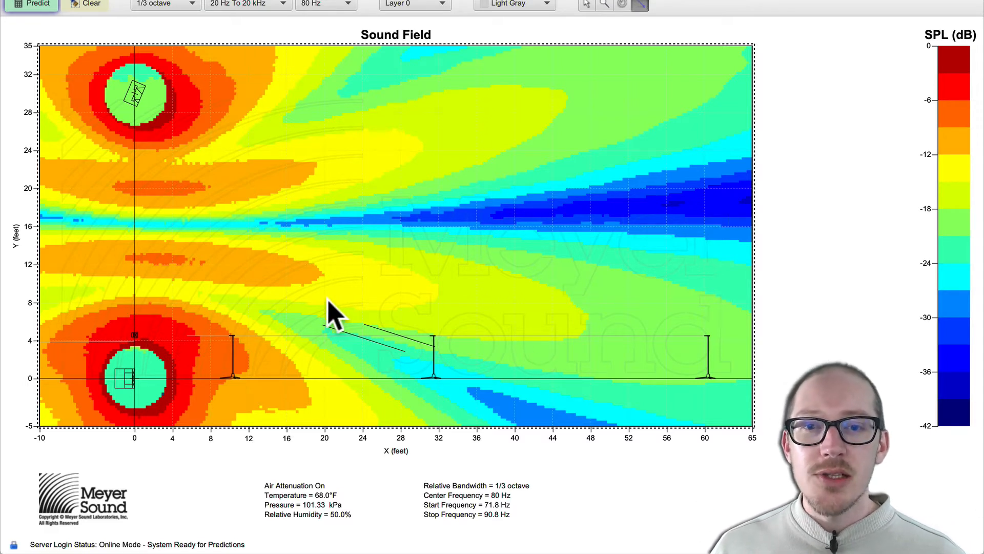
mouse_move(319, 338)
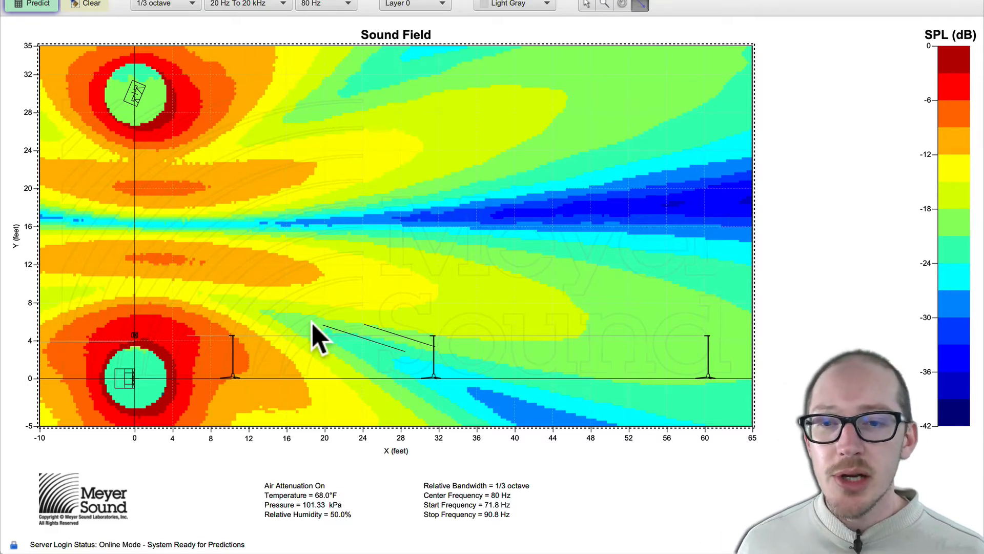
mouse_move(182, 95)
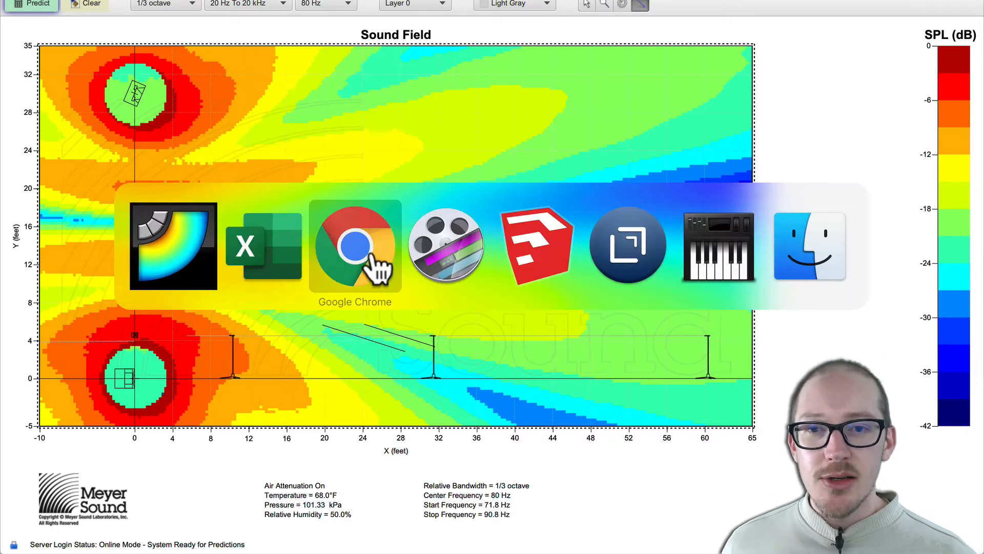
left_click(535, 245)
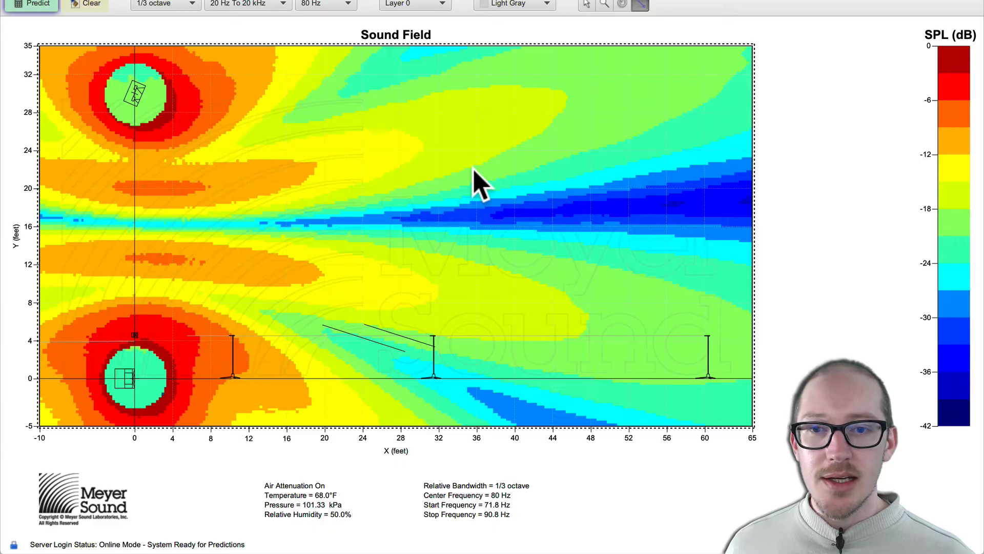
left_click(91, 3)
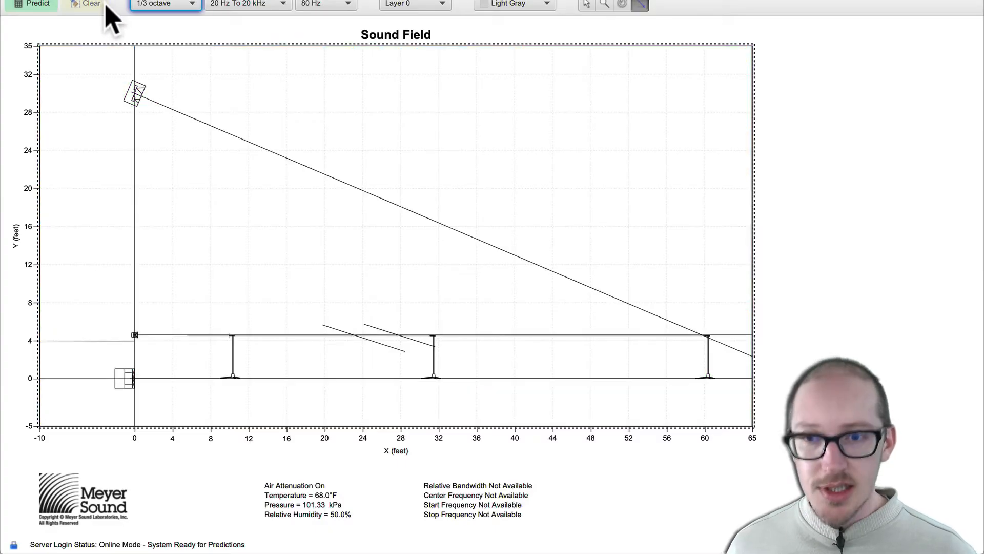
mouse_move(419, 210)
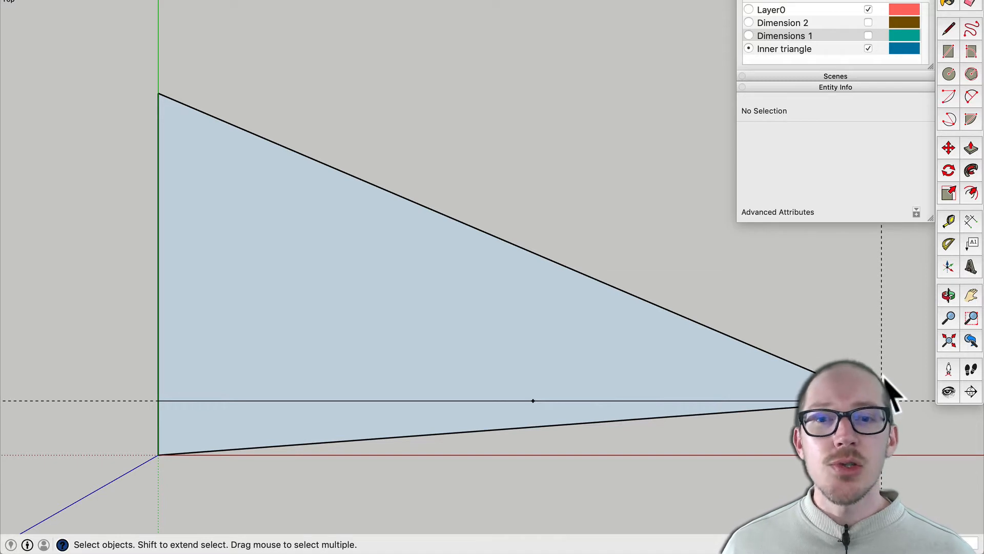
mouse_move(568, 412)
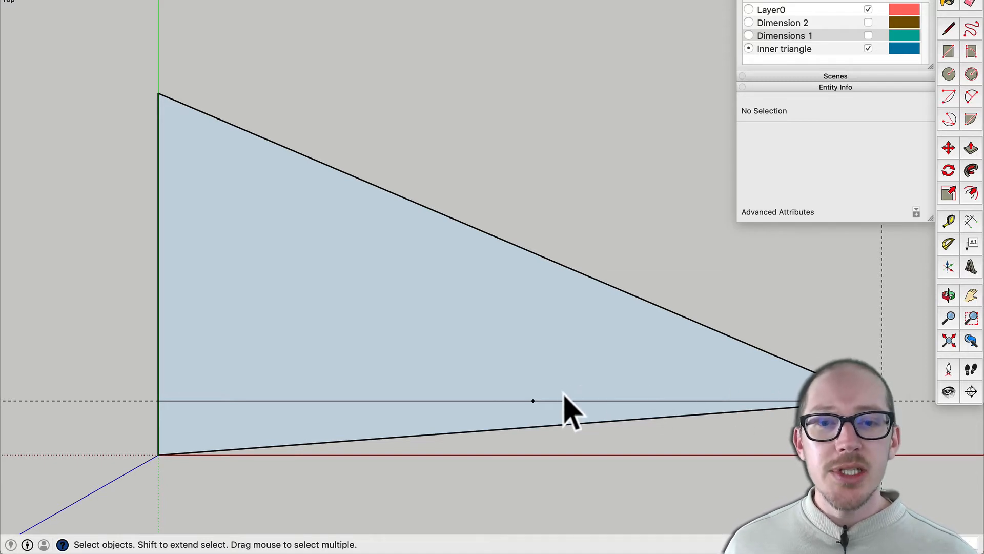
mouse_move(562, 411)
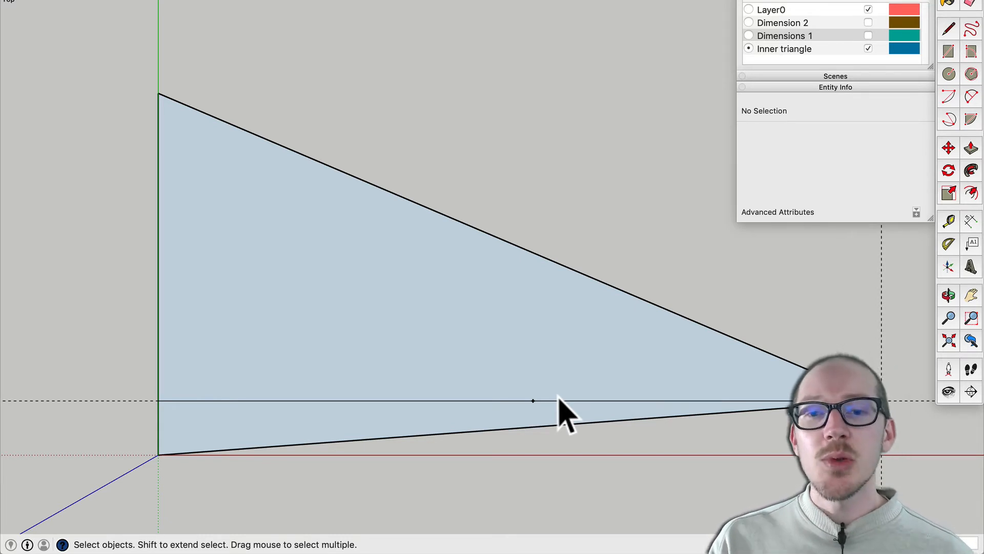
mouse_move(552, 377)
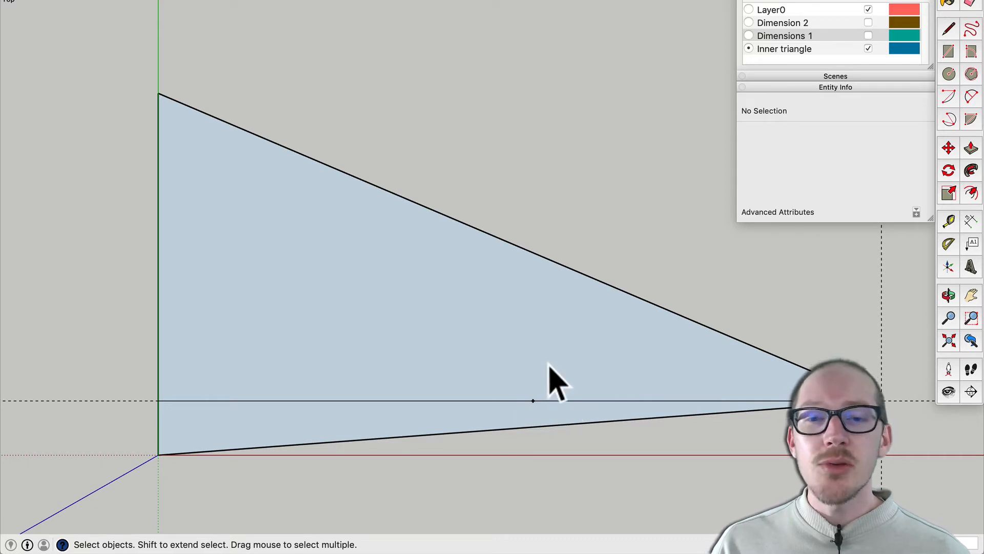
mouse_move(568, 392)
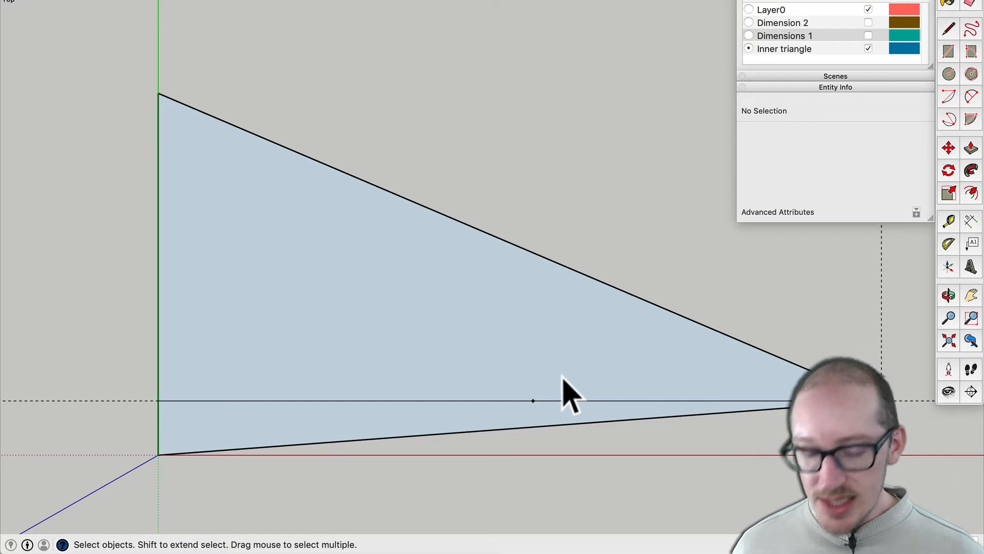
key("cmd+space")
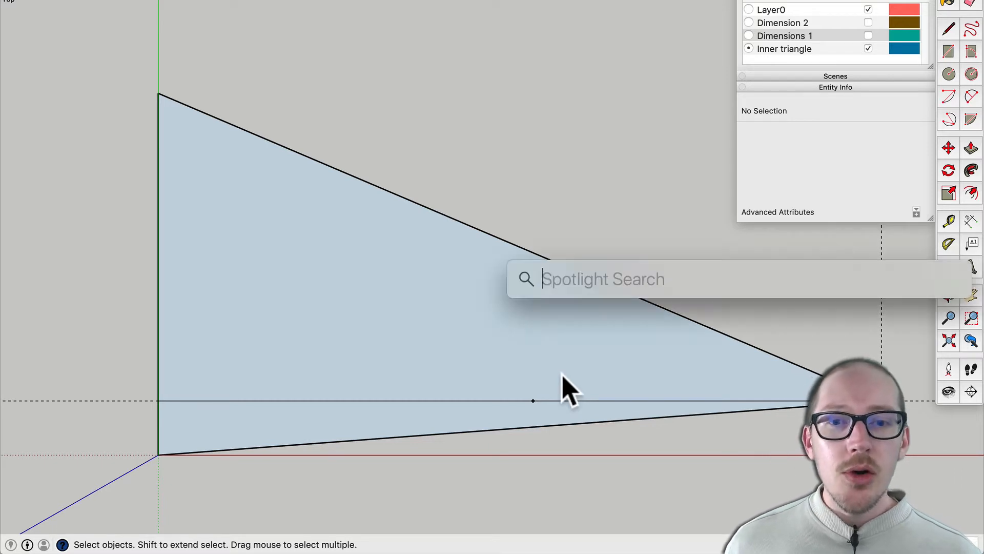
type("11305971-EFF8-4F18-9295-22C07DCD6E")
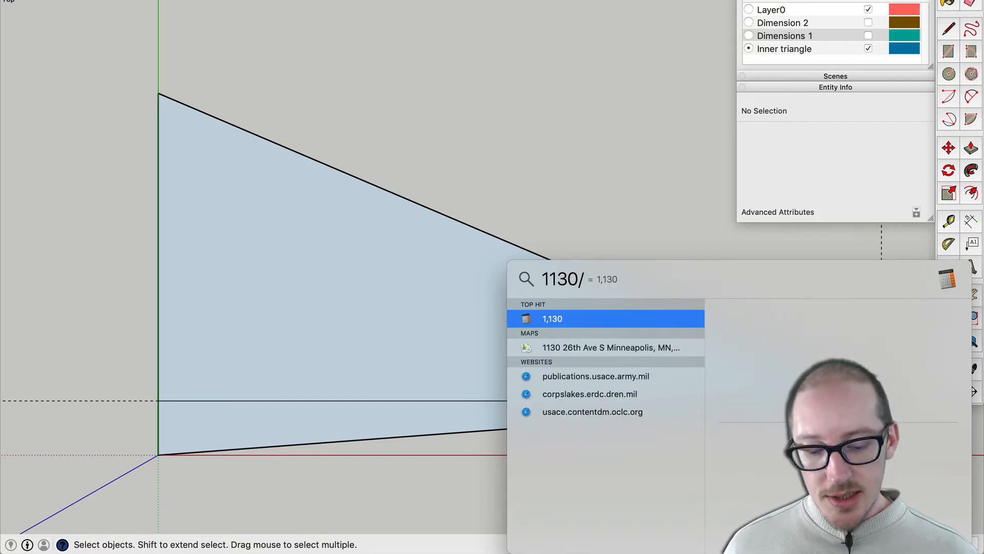
type("100")
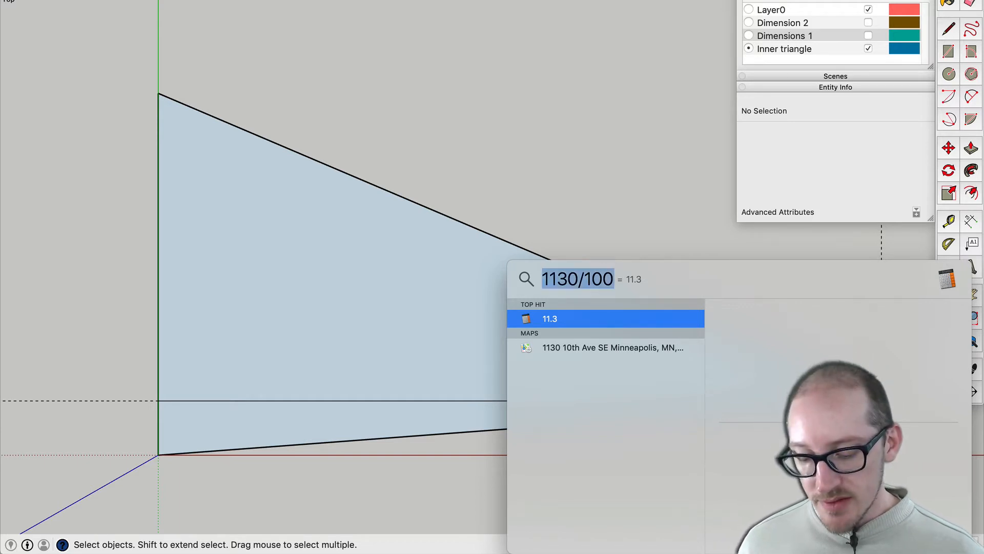
type("11.3*(")
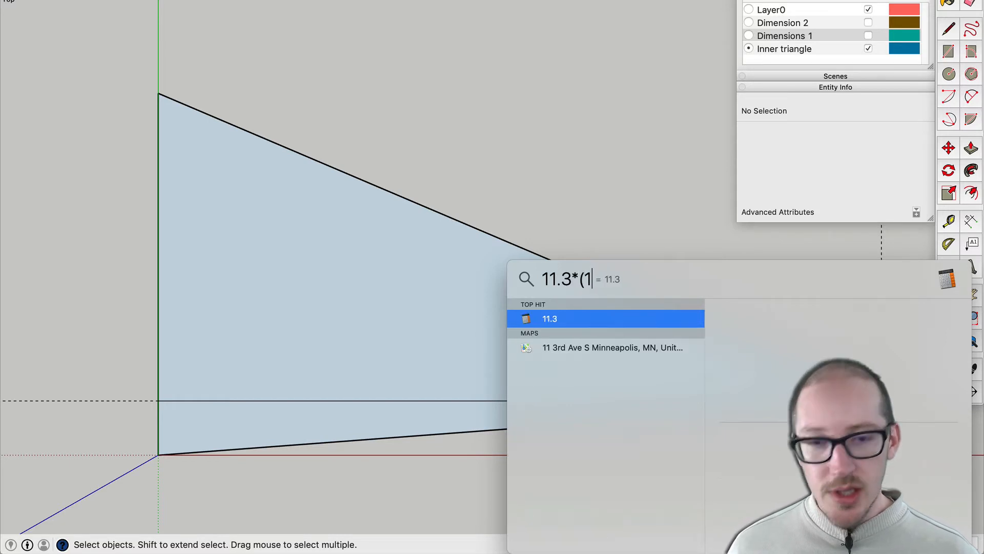
type("/3)")
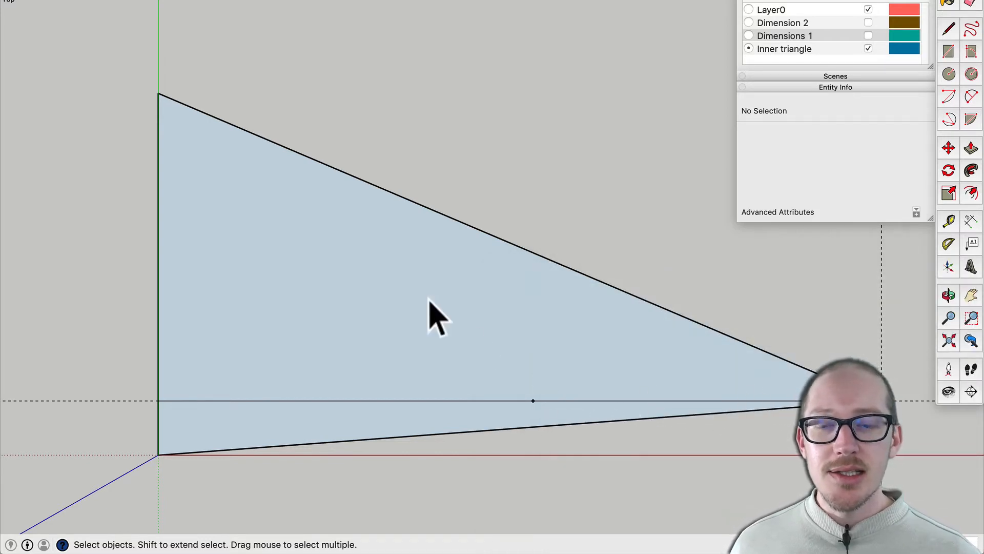
mouse_move(577, 386)
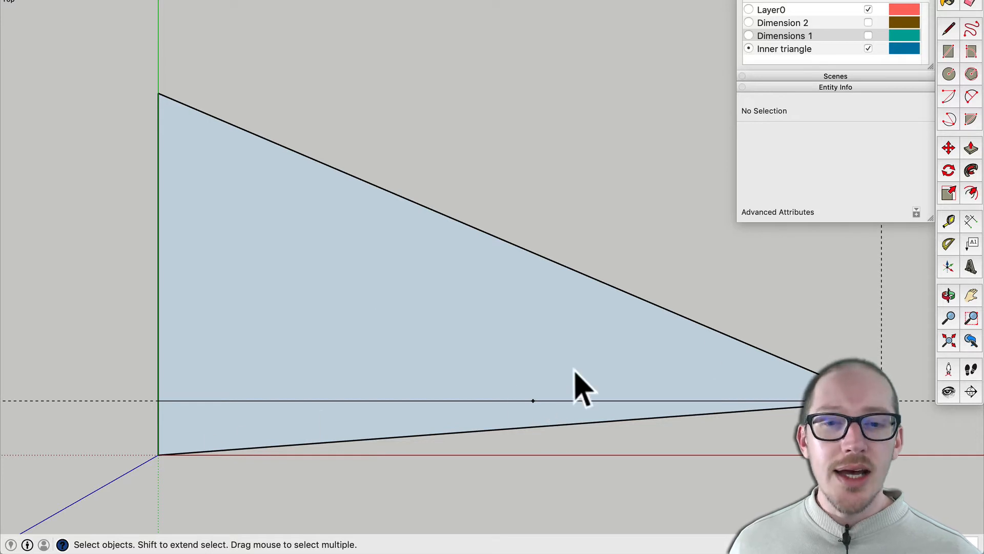
mouse_move(524, 398)
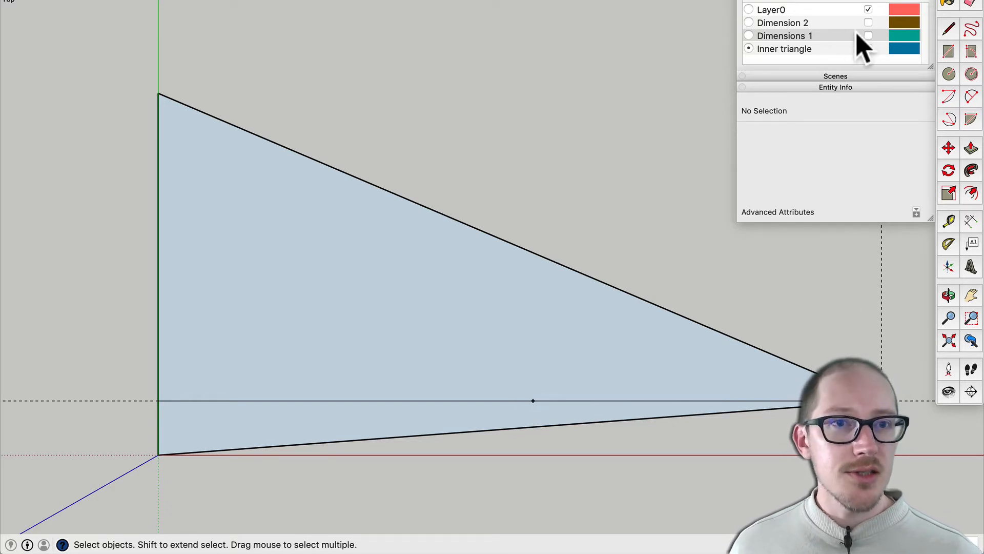
- Turn on the Dimensions 1 layer showing 25.5', 4.5', 60', 65.194' and 60.169'
left_click(868, 35)
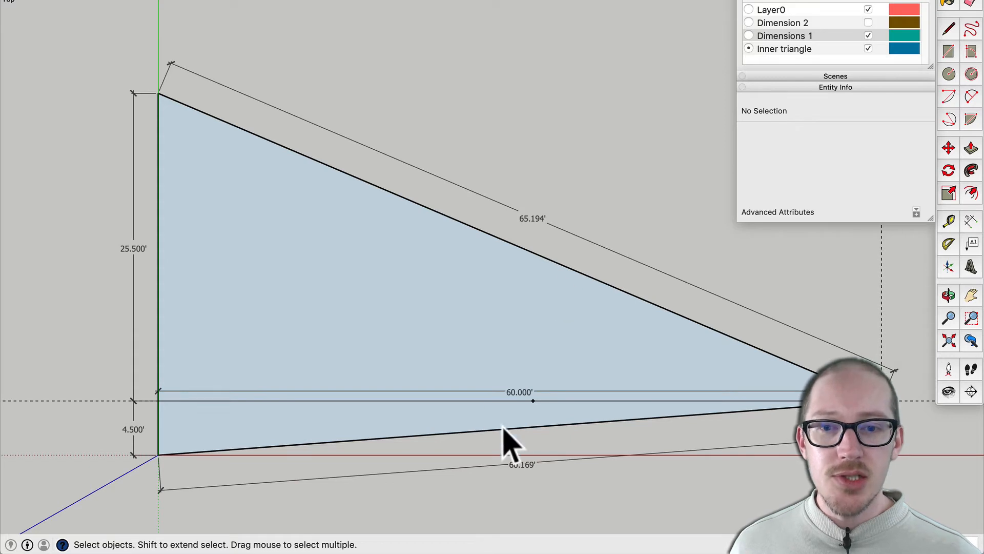
mouse_move(496, 468)
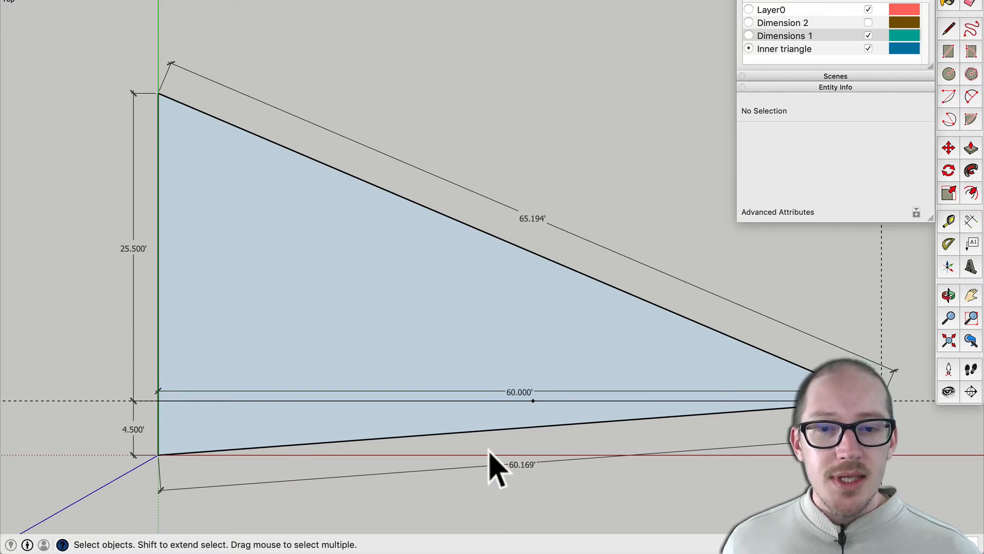
mouse_move(524, 480)
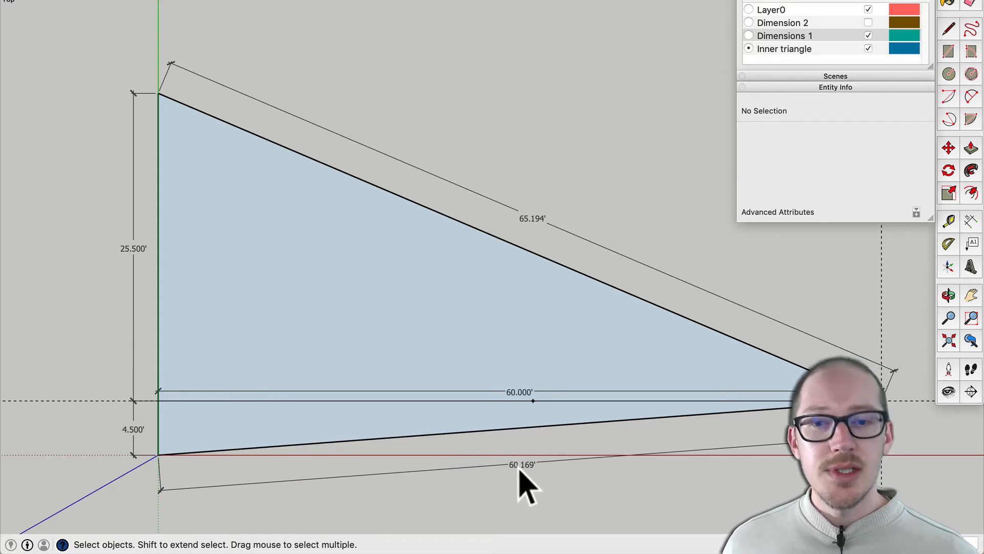
mouse_move(555, 226)
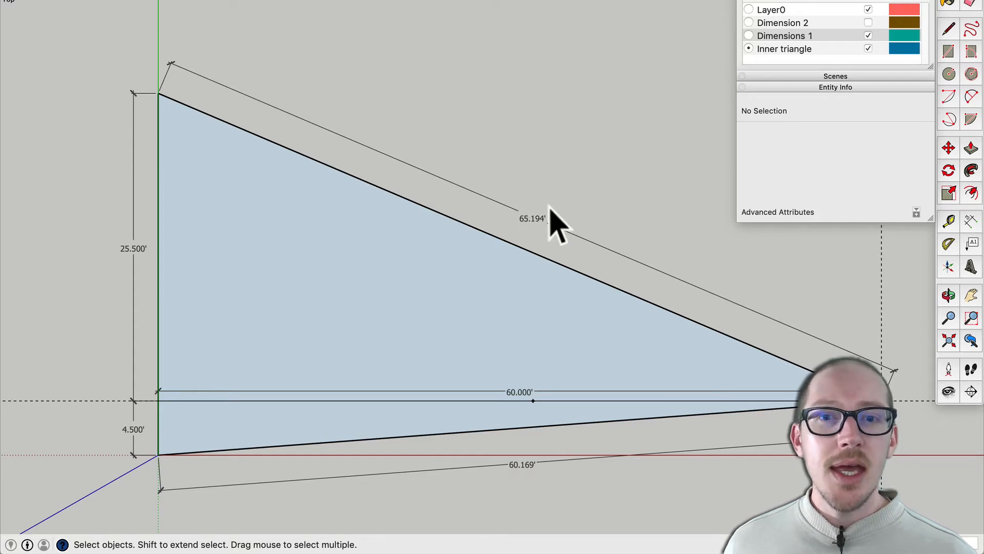
mouse_move(551, 260)
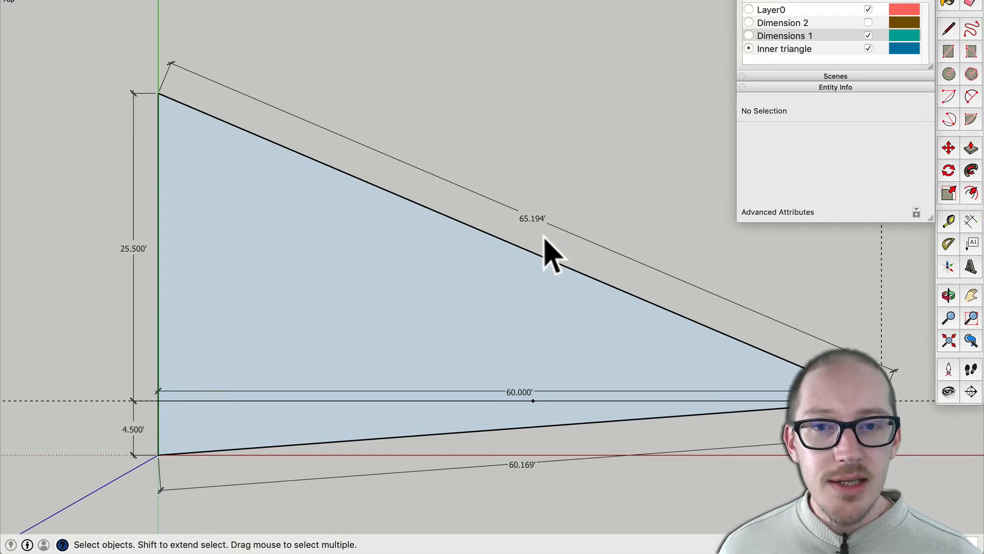
mouse_move(562, 254)
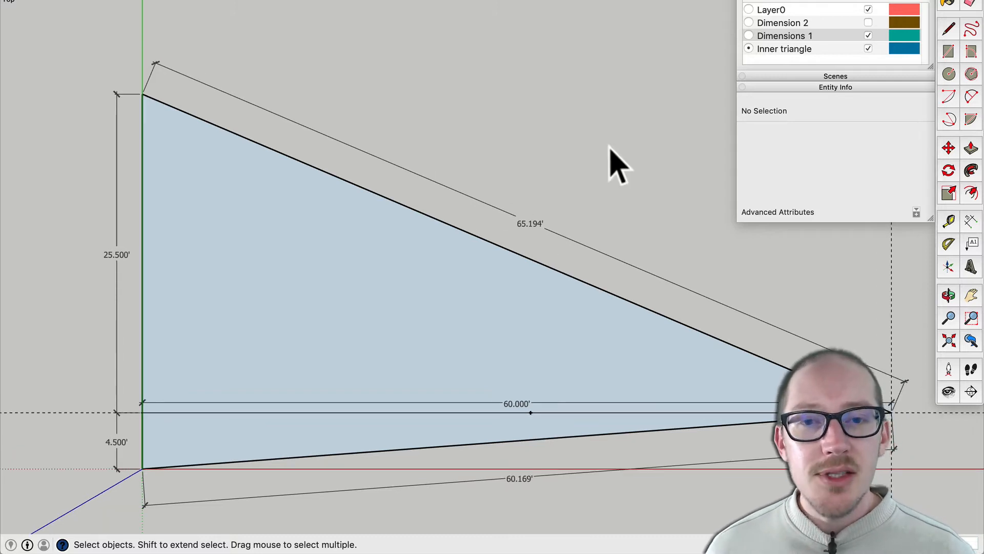
mouse_move(147, 123)
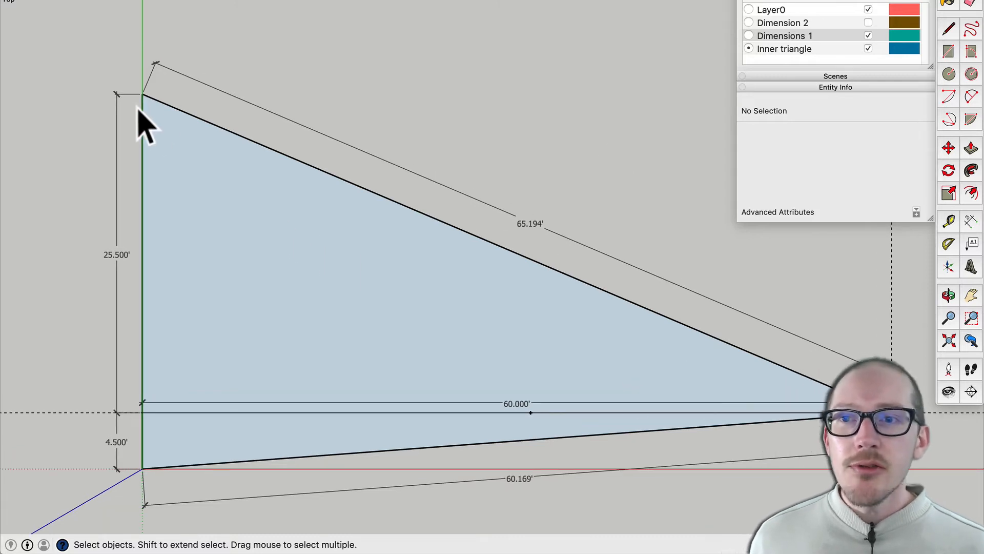
mouse_move(323, 395)
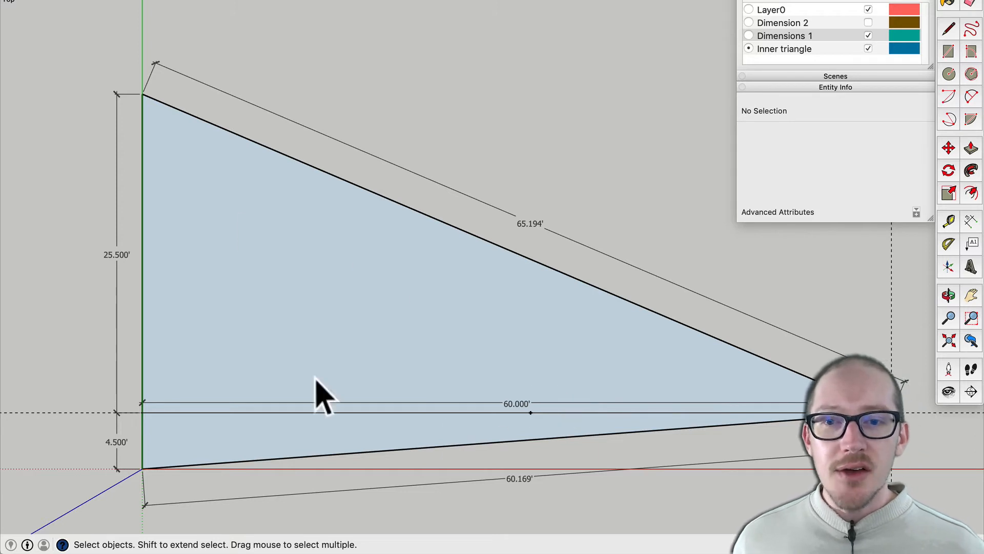
mouse_move(303, 335)
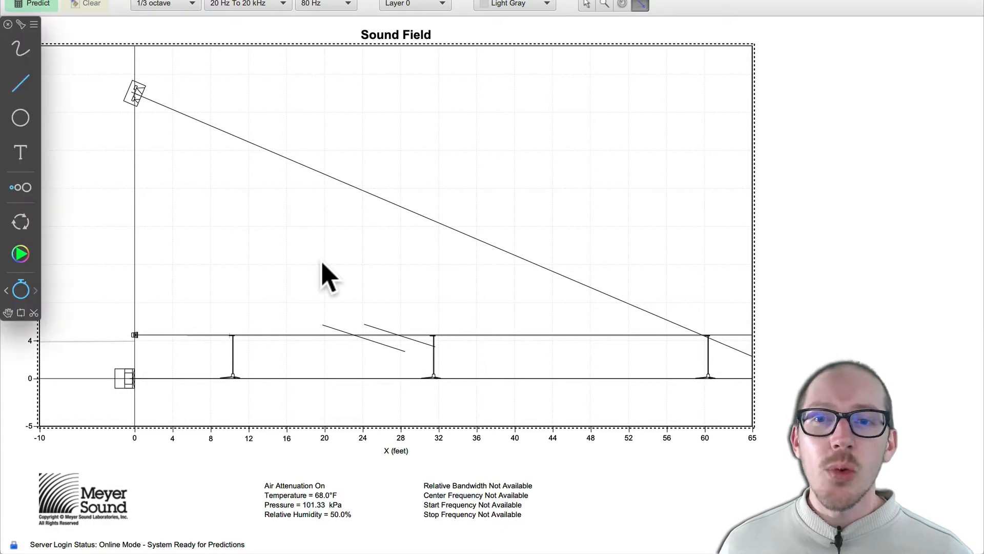
mouse_move(144, 110)
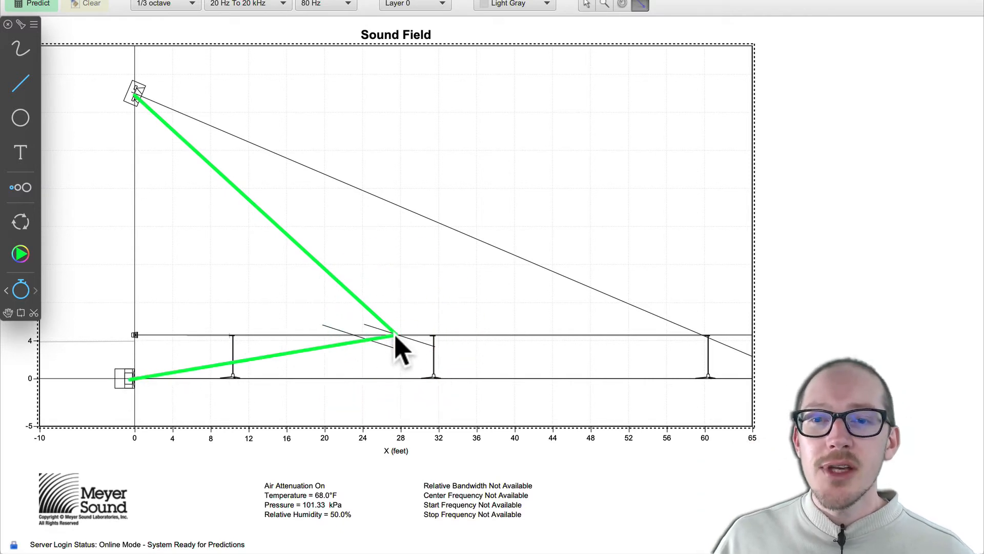
- Sketch a green path from an audience point toward the main speaker
left_click(517, 332)
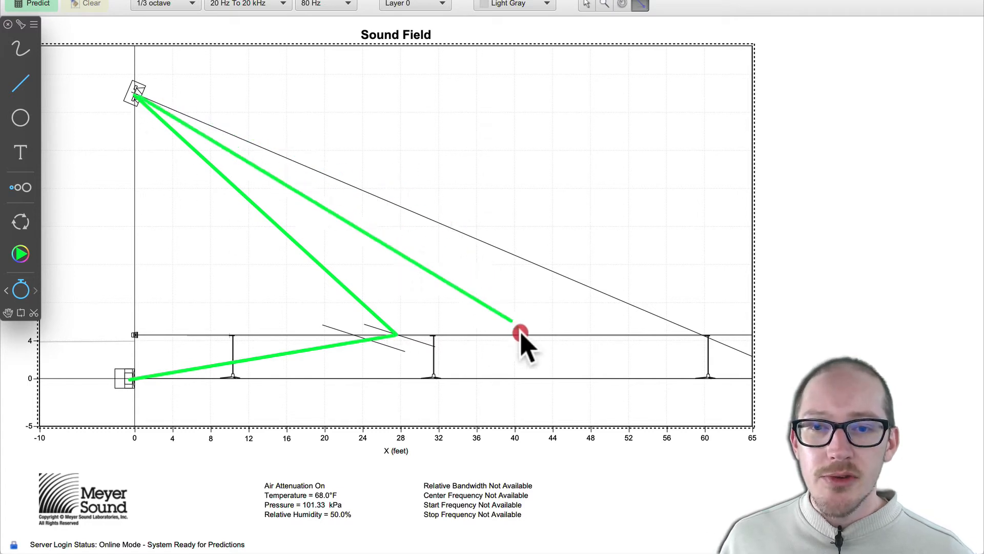
left_click_drag(520, 331, 492, 342)
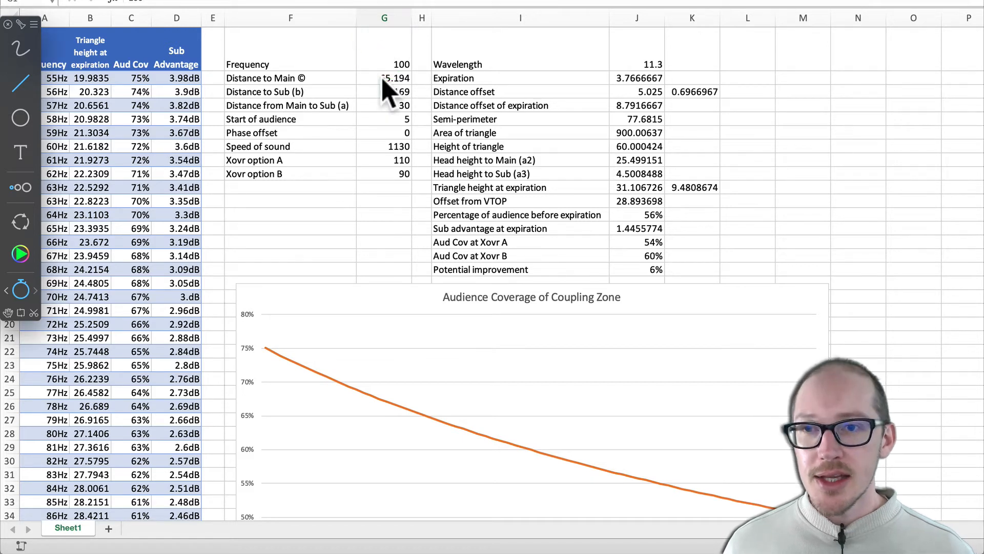
- Check the 100 Hz input in G1 and the triangle distance results in column J
left_click(384, 50)
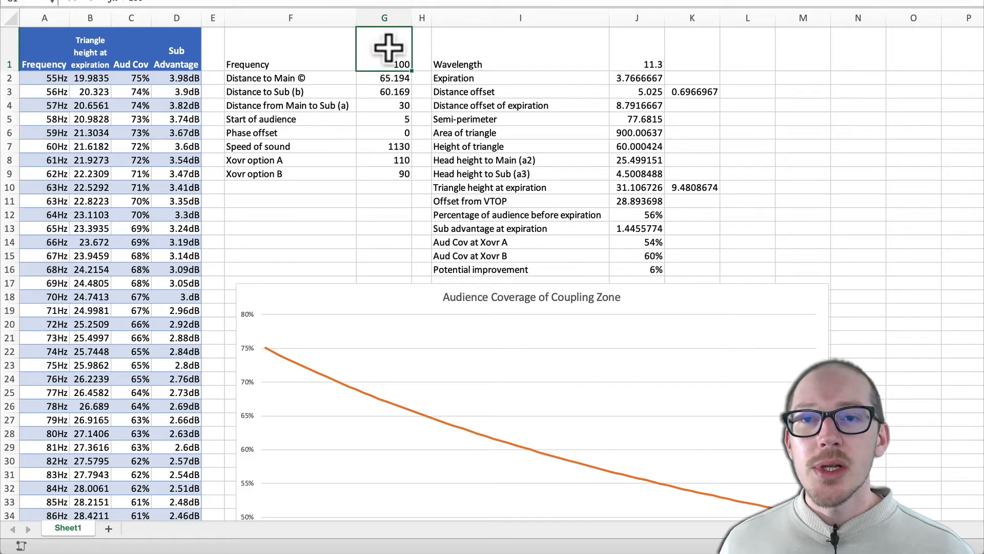
mouse_move(636, 78)
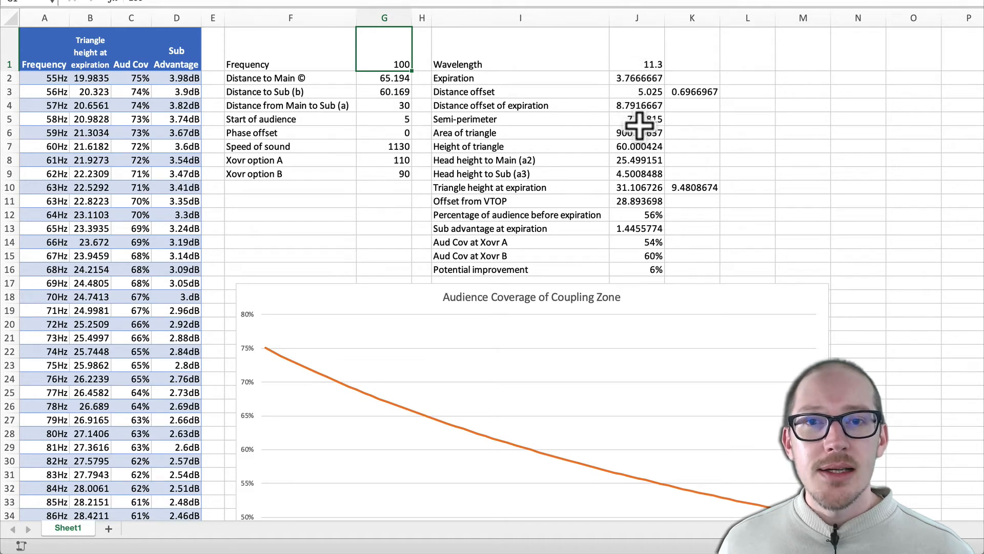
left_click(637, 118)
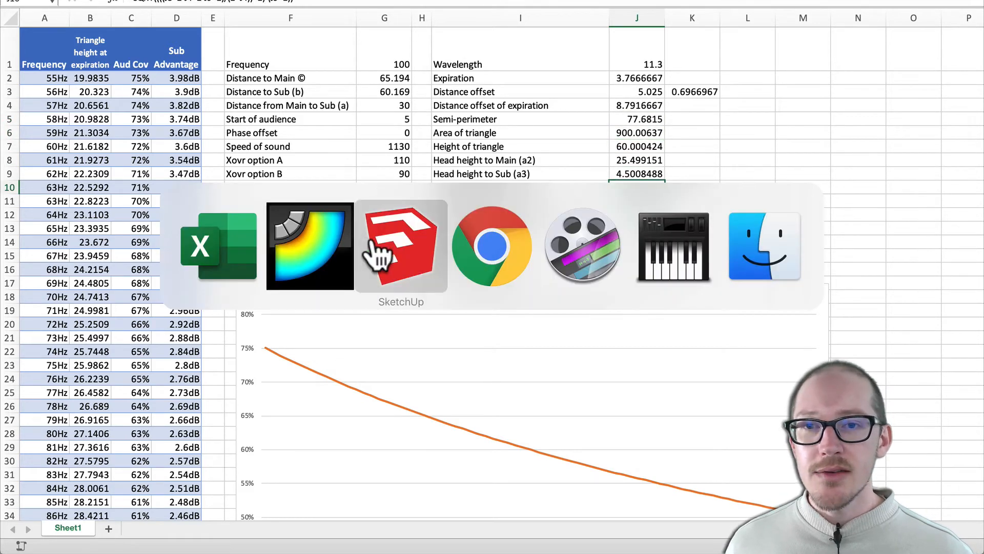
- Return to SketchUp showing the triangle with its 65.194' and 60.169' dimensions
left_click(401, 245)
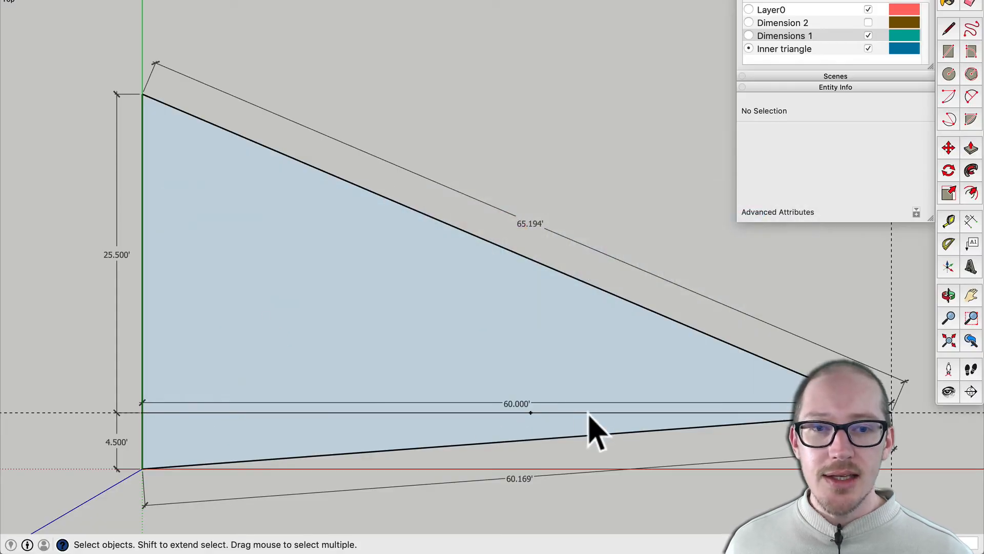
mouse_move(166, 442)
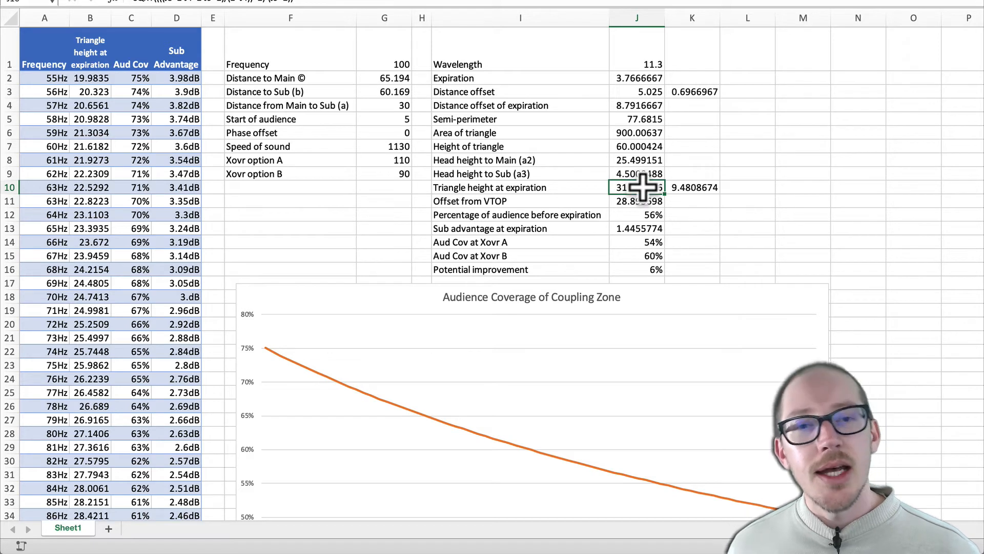
mouse_move(618, 117)
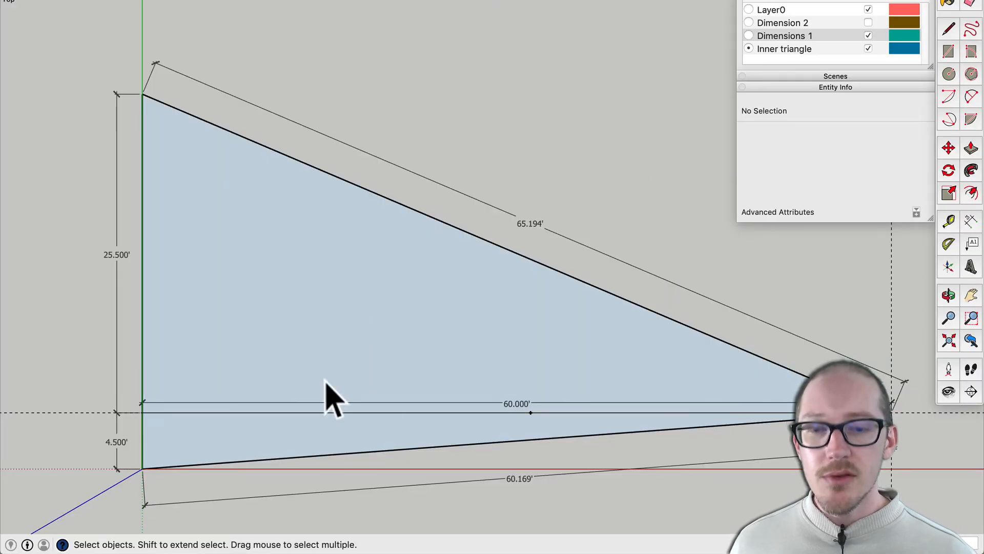
- Draw a line from the base midpoint and dimension the lower inner edge at 31.424'
left_click(948, 220)
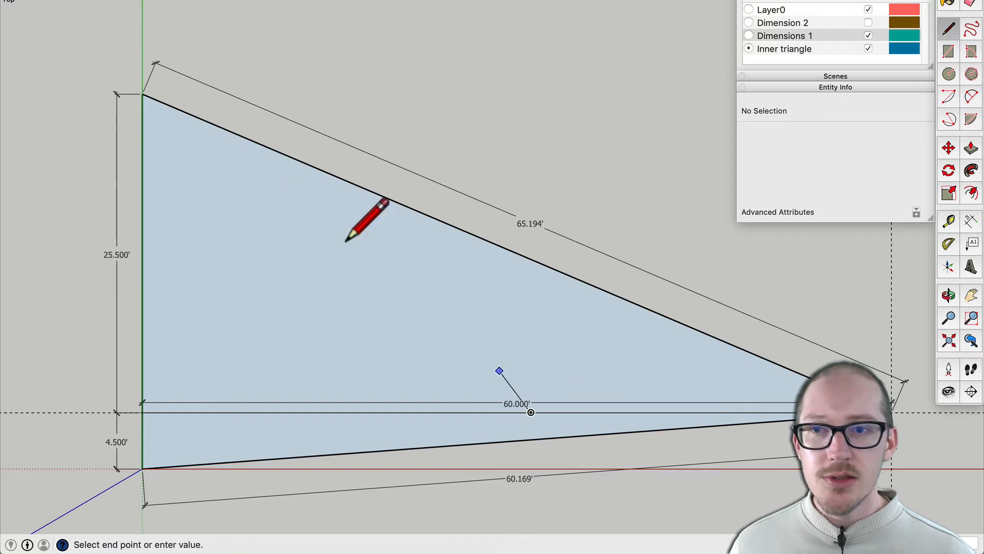
left_click(530, 412)
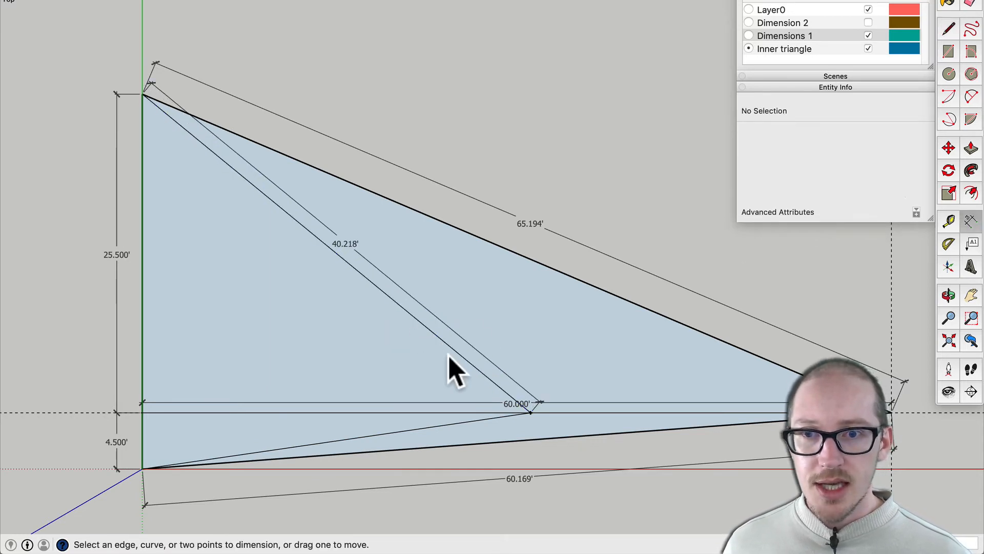
left_click(426, 433)
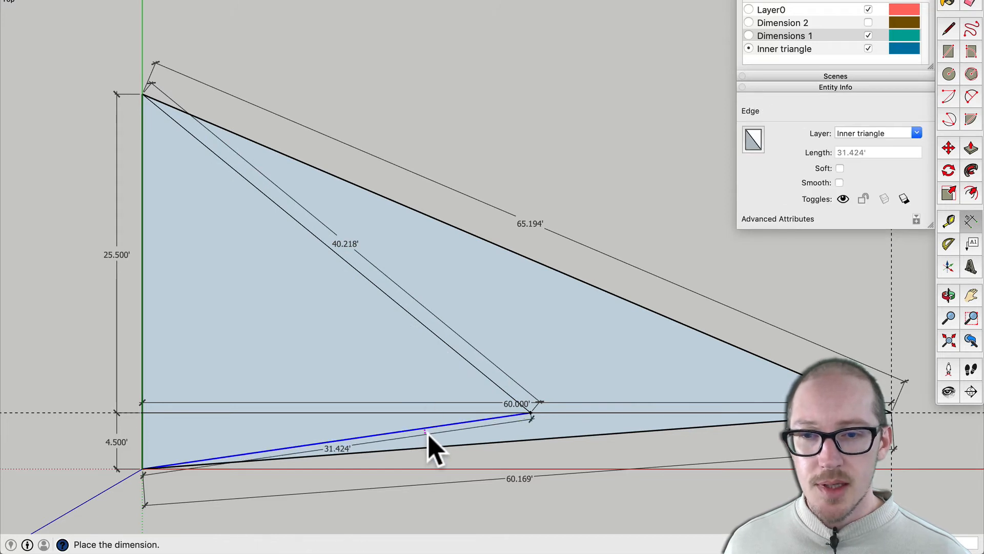
left_click(433, 445)
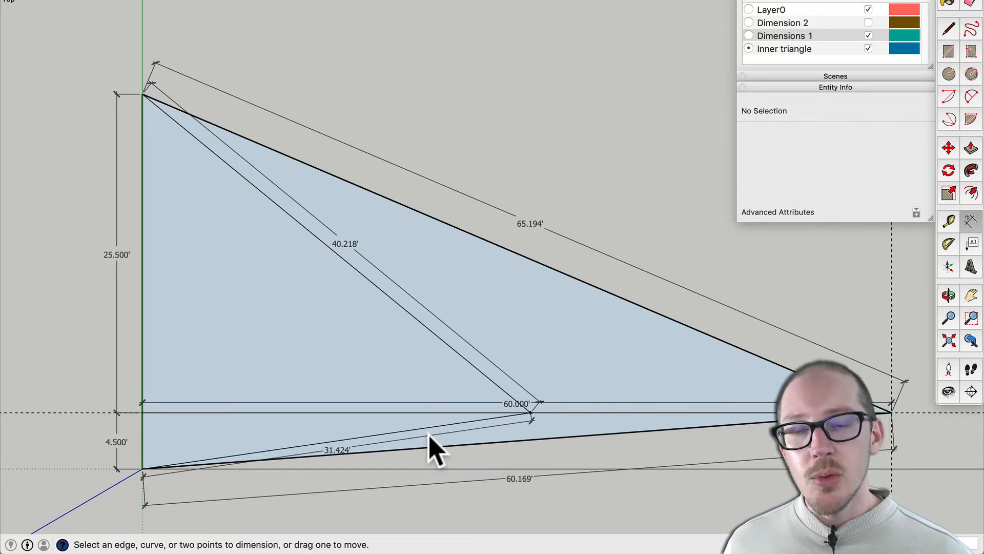
key("cmd+space")
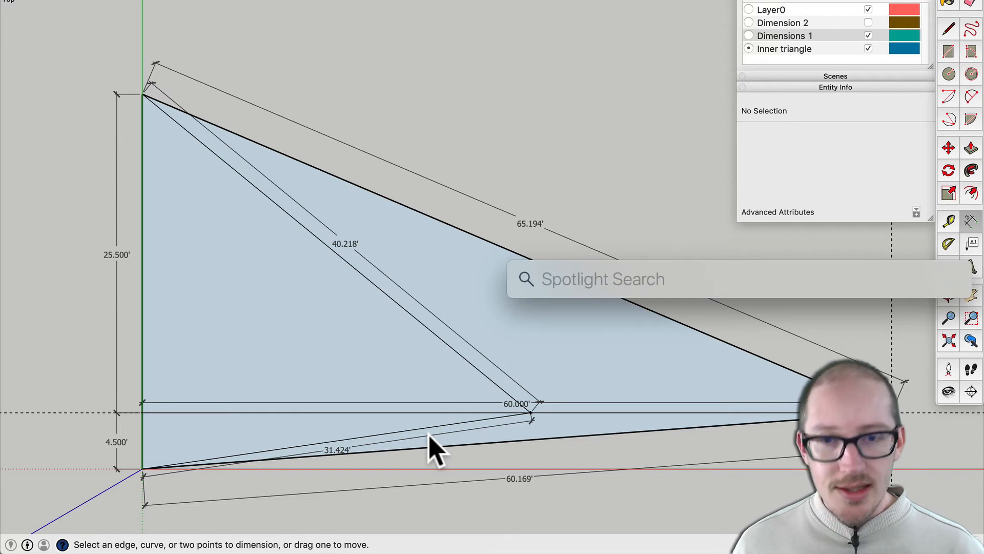
- Enter the subtraction 40.218 − 31.424 into Spotlight
type("40.218-")
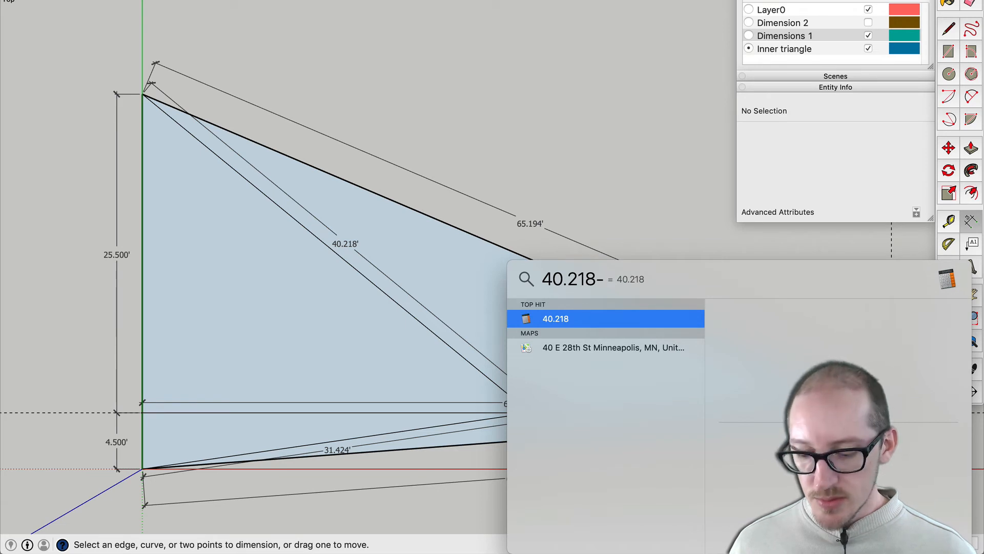
type("31.424")
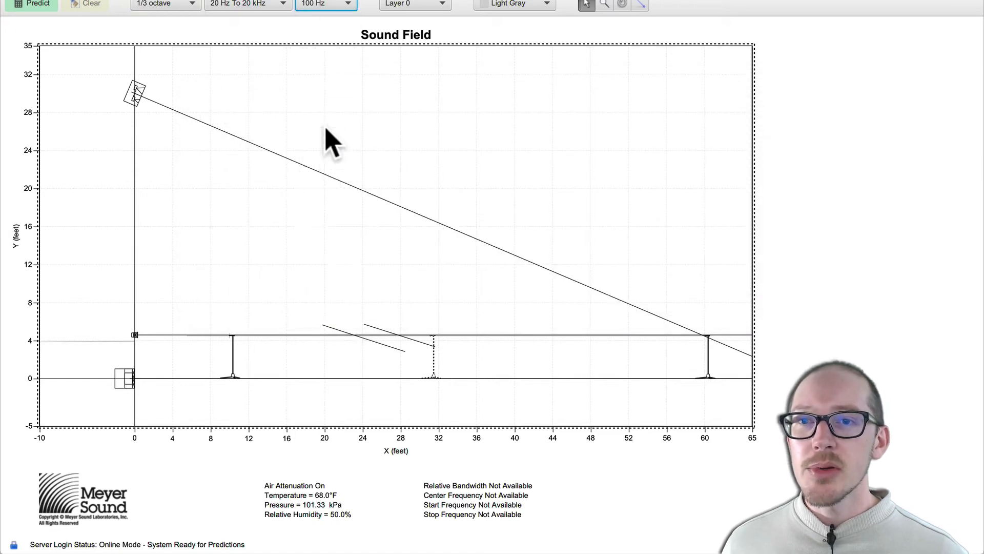
- Compute the 100 Hz sound-field prediction in MAPP XT
left_click(32, 4)
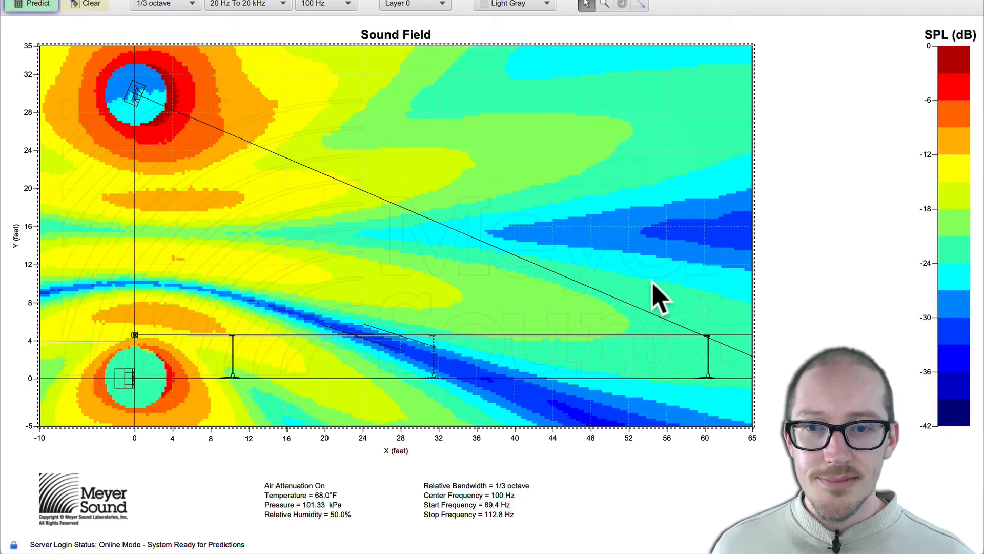
mouse_move(456, 354)
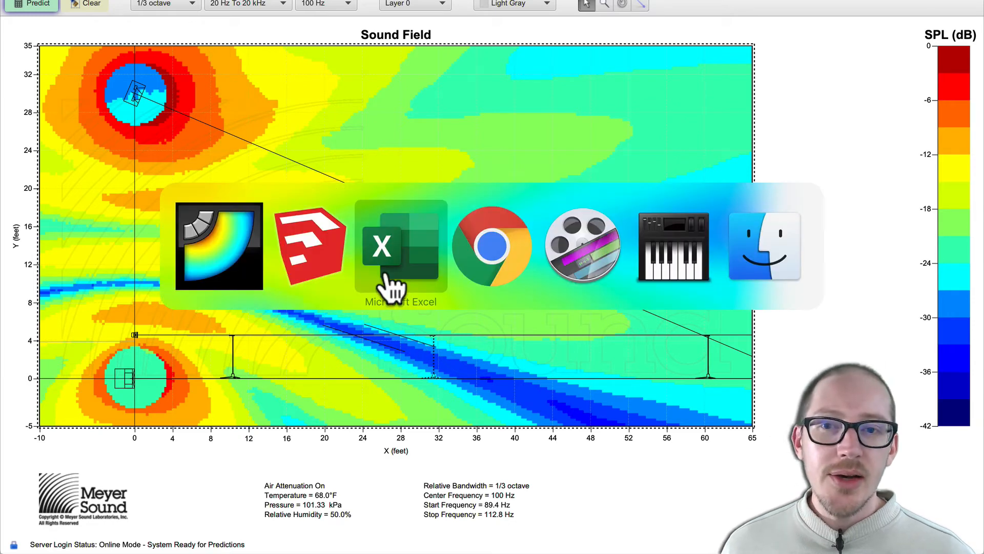
- Review the Audience Coverage of Coupling Zone chart in the coverage spreadsheet
left_click(400, 245)
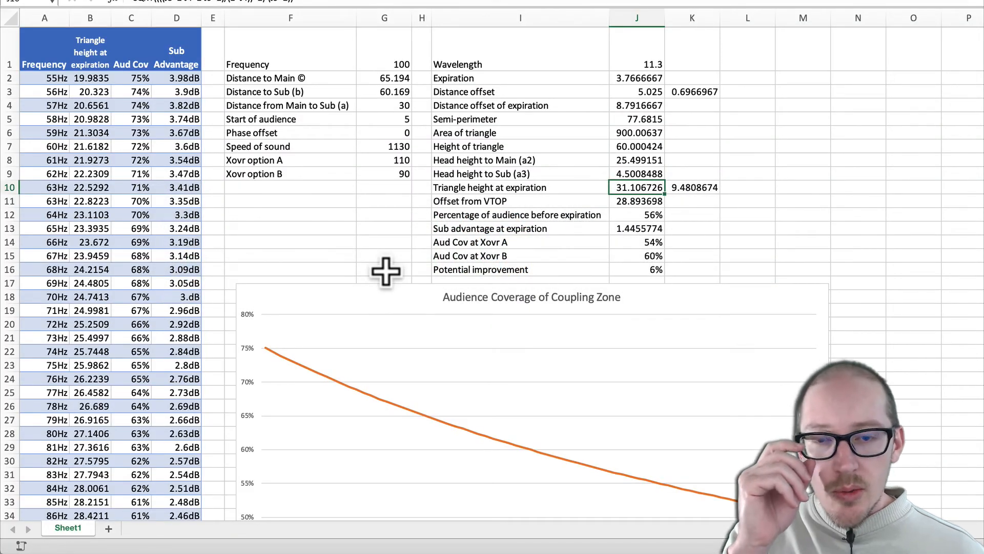
mouse_move(386, 107)
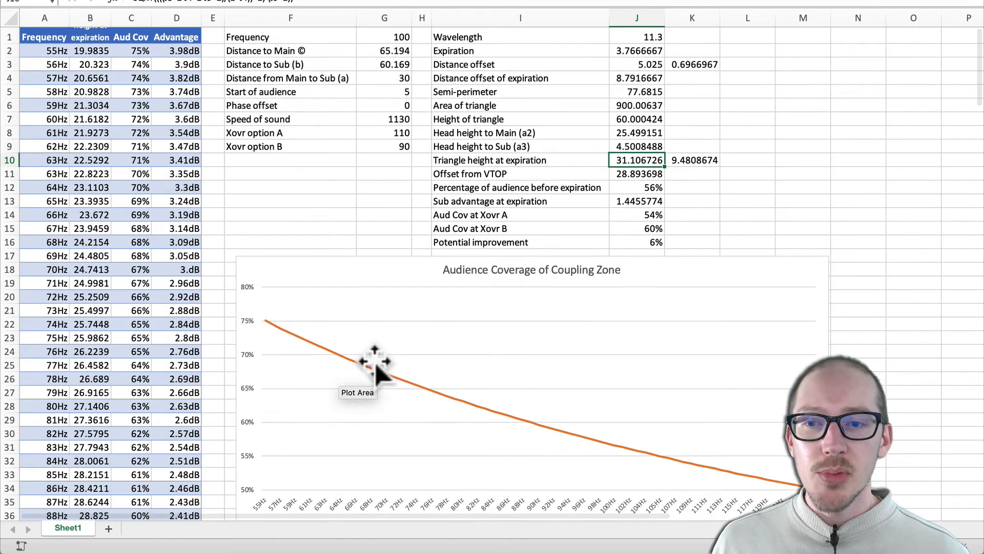
scroll("down", 3)
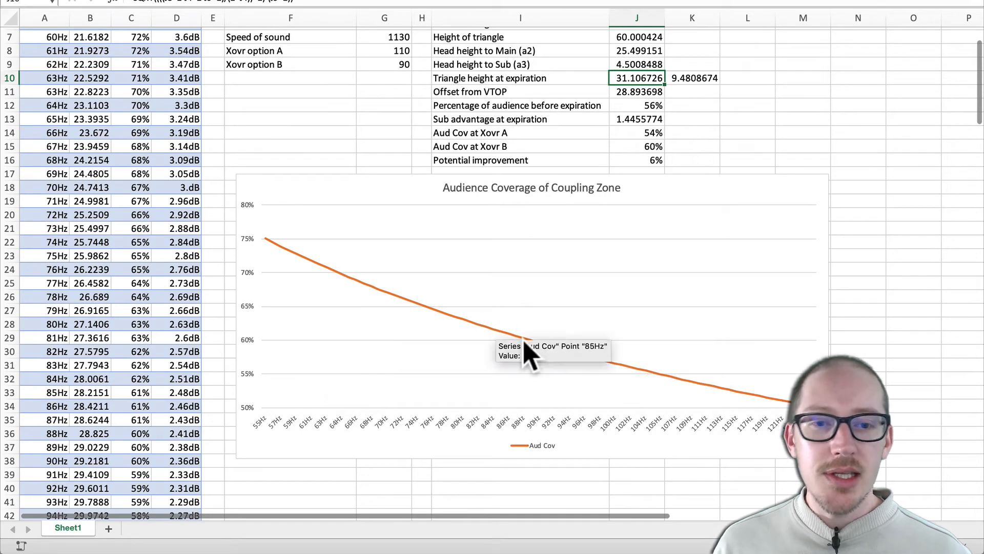
mouse_move(702, 433)
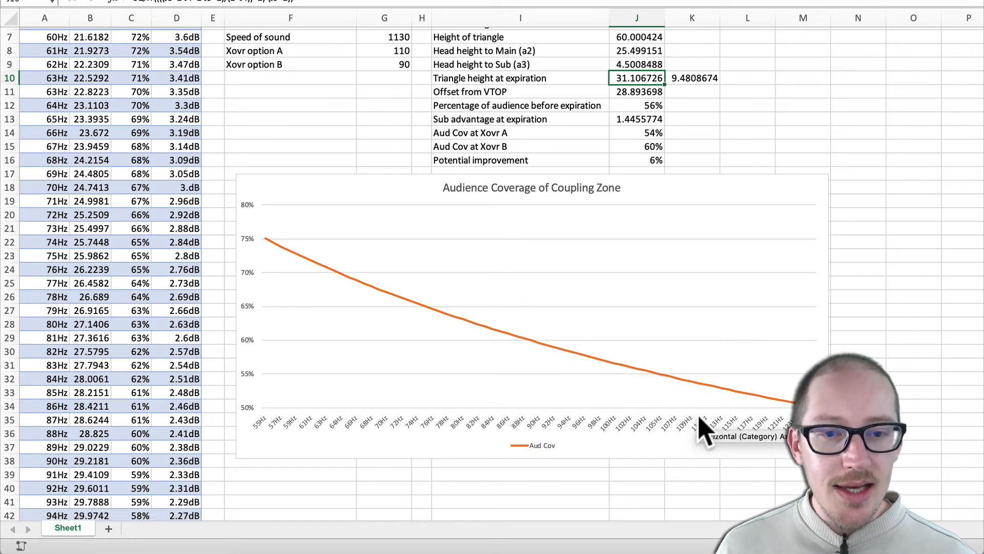
mouse_move(698, 389)
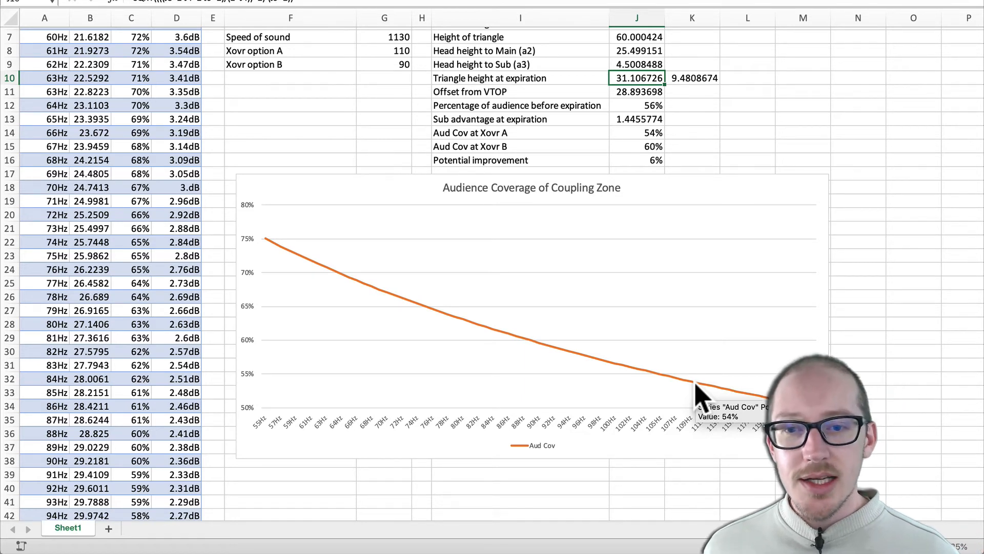
mouse_move(440, 386)
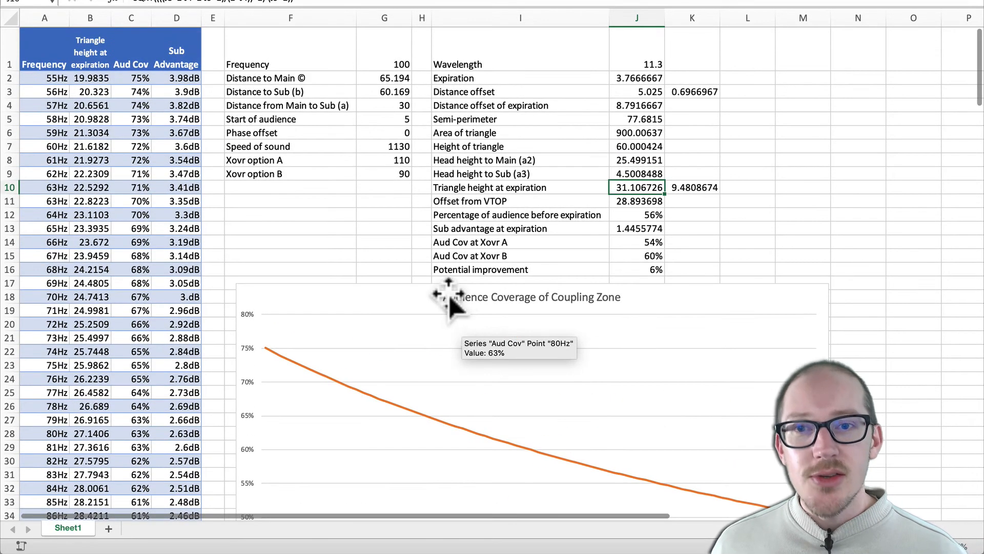
left_click(384, 160)
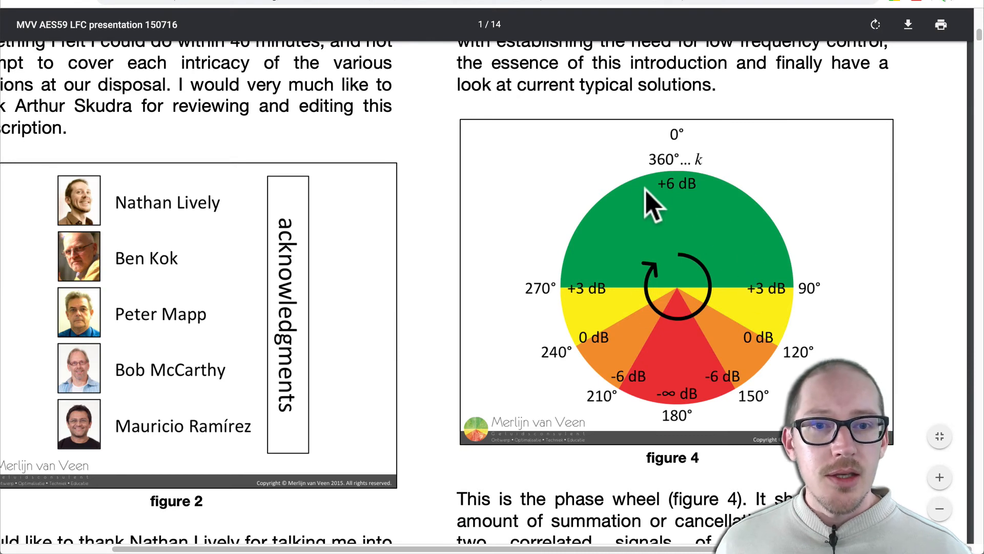
mouse_move(744, 251)
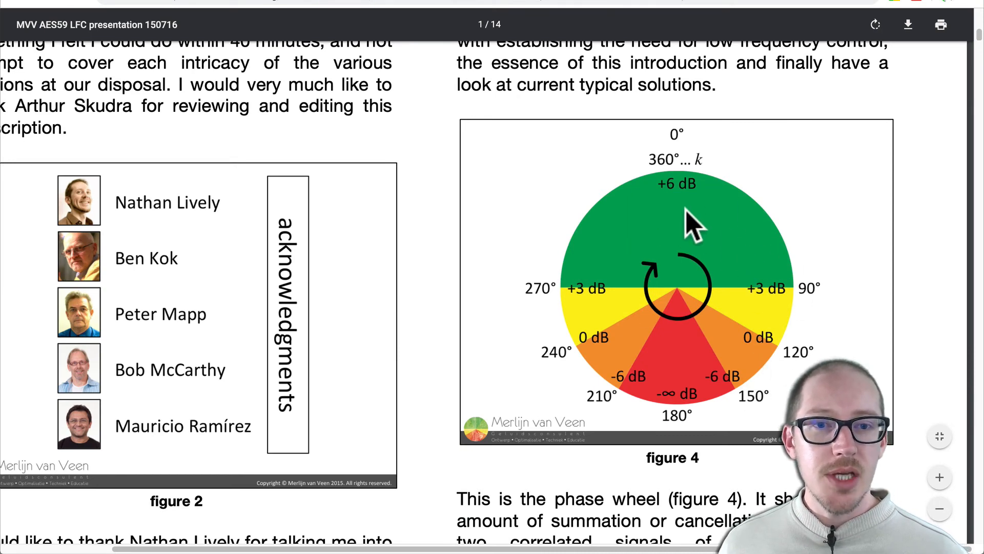
mouse_move(607, 268)
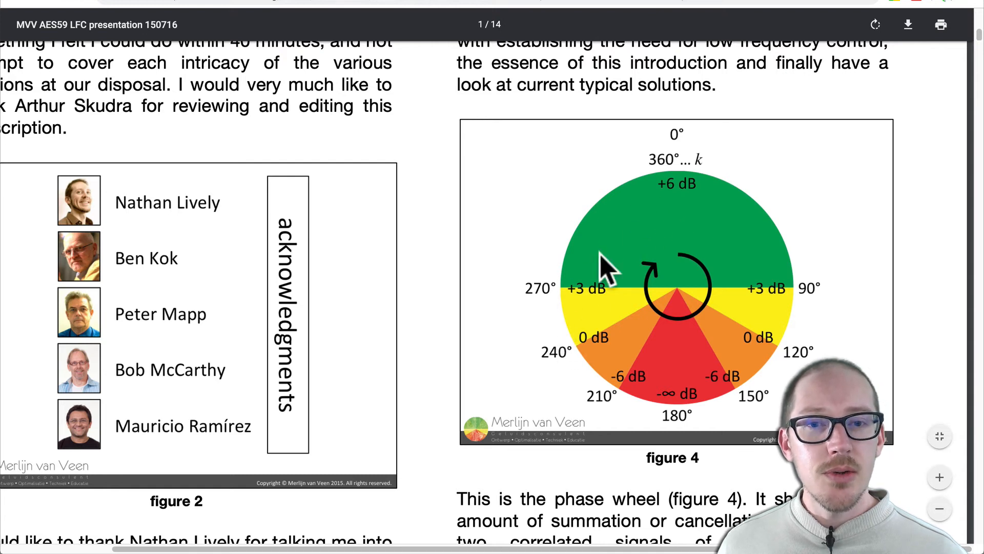
mouse_move(650, 166)
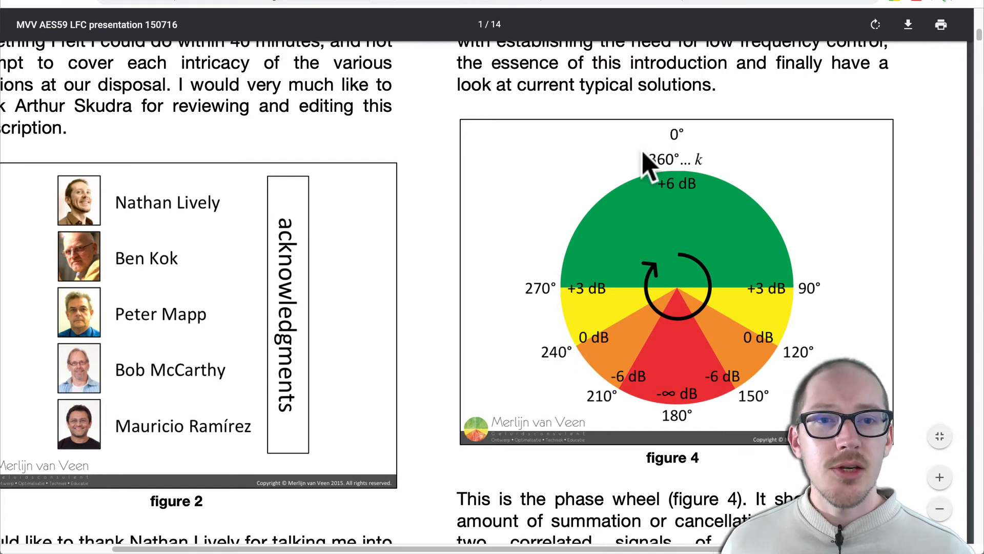
mouse_move(678, 182)
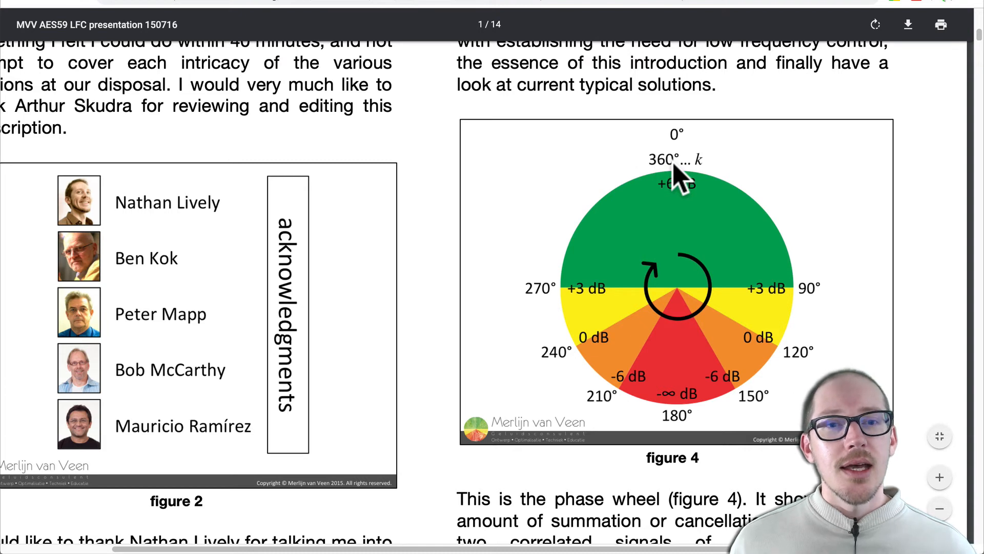
mouse_move(762, 292)
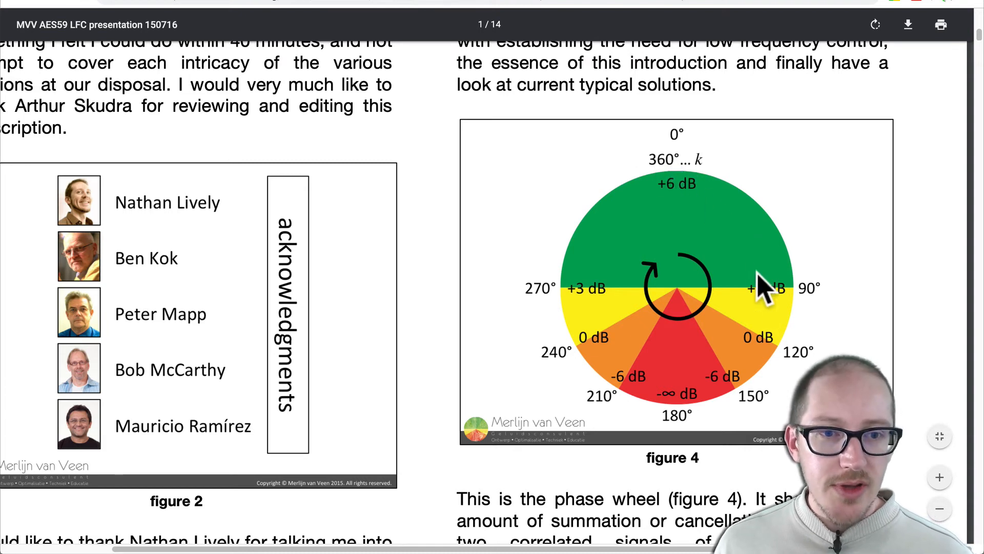
mouse_move(740, 226)
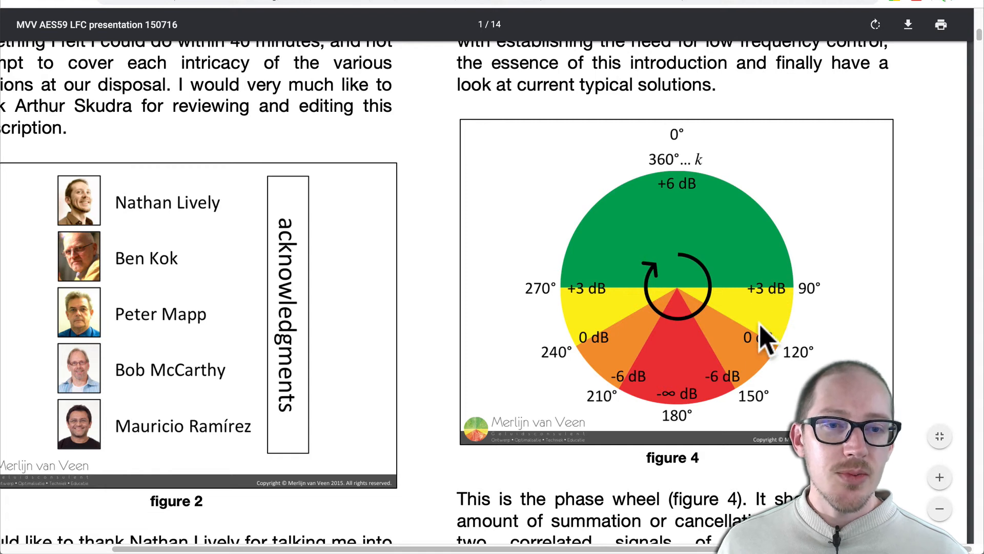
mouse_move(671, 191)
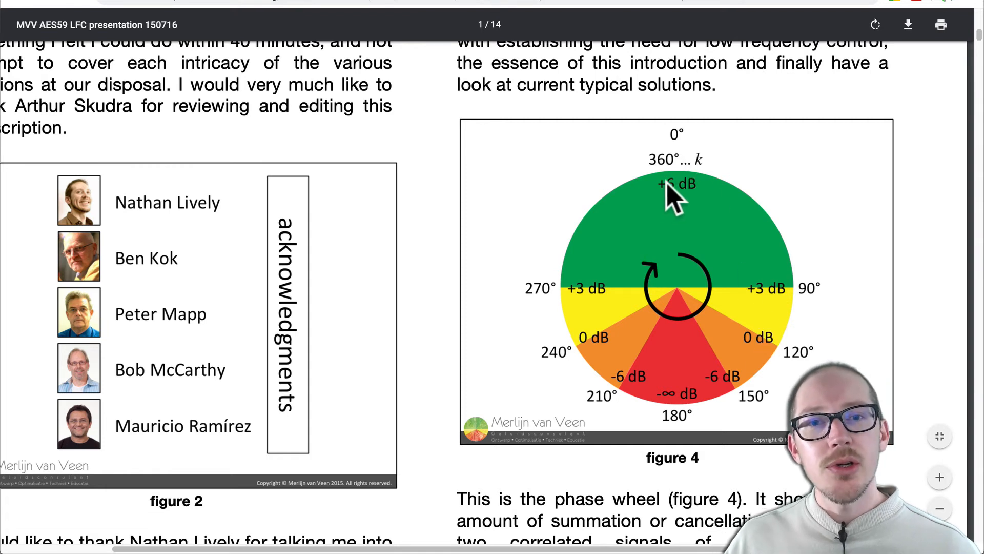
mouse_move(612, 361)
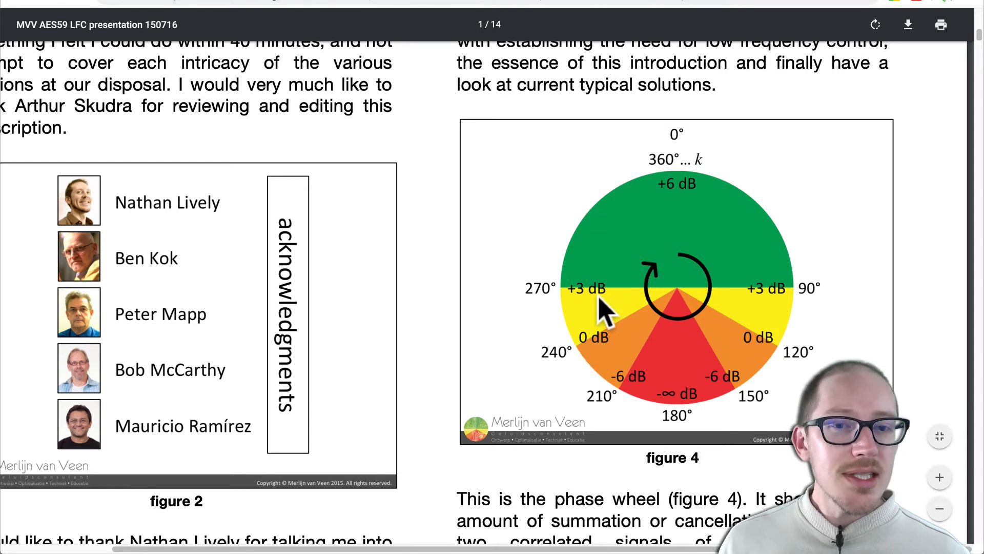
mouse_move(603, 339)
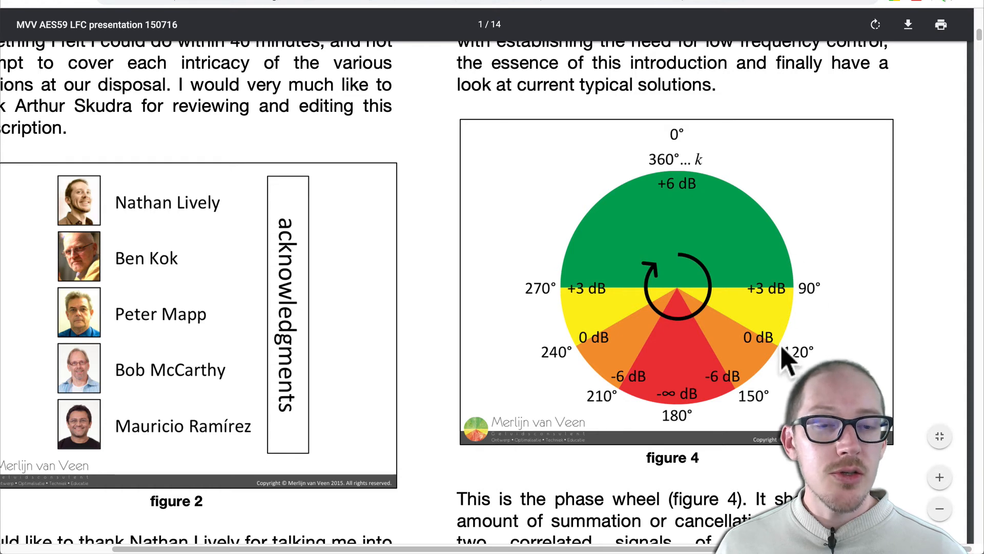
mouse_move(774, 295)
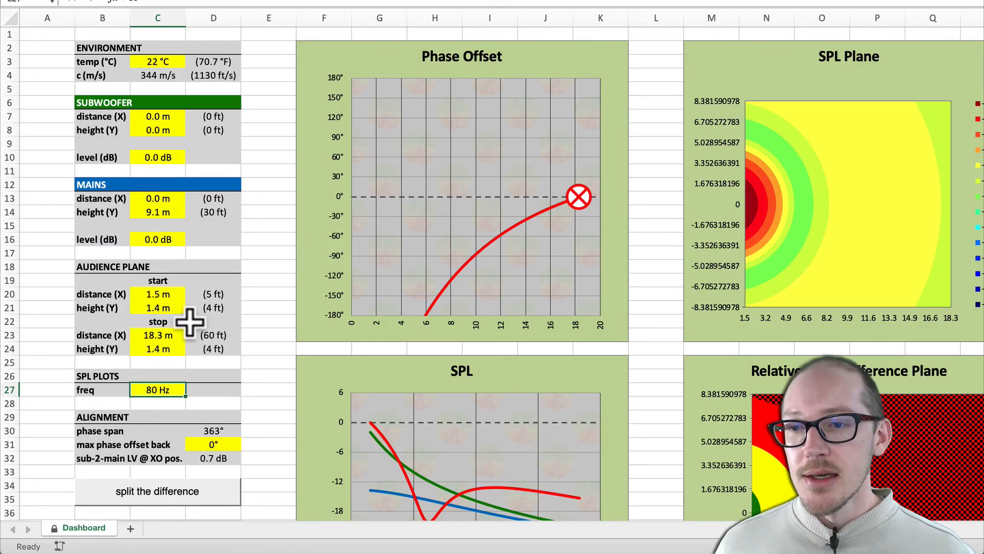
mouse_move(204, 436)
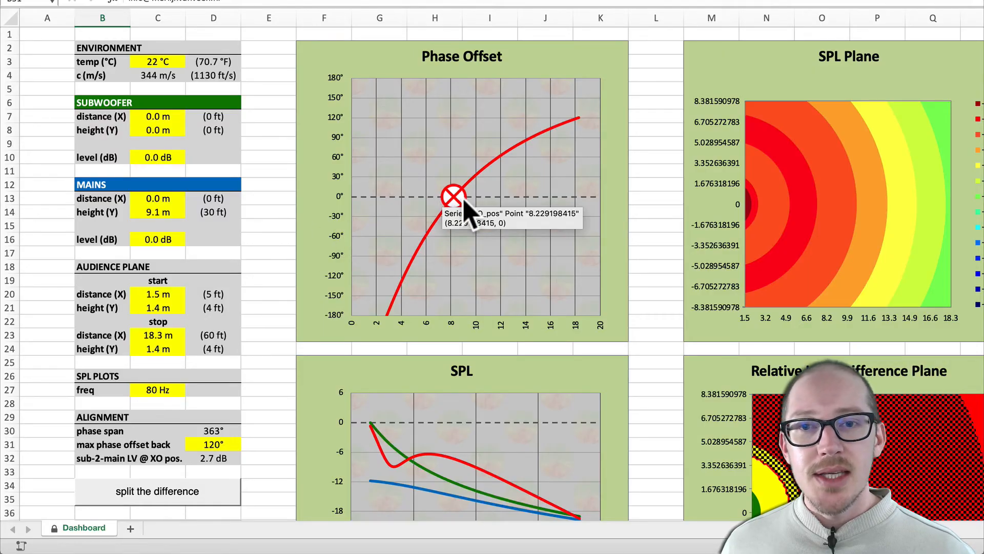
mouse_move(468, 185)
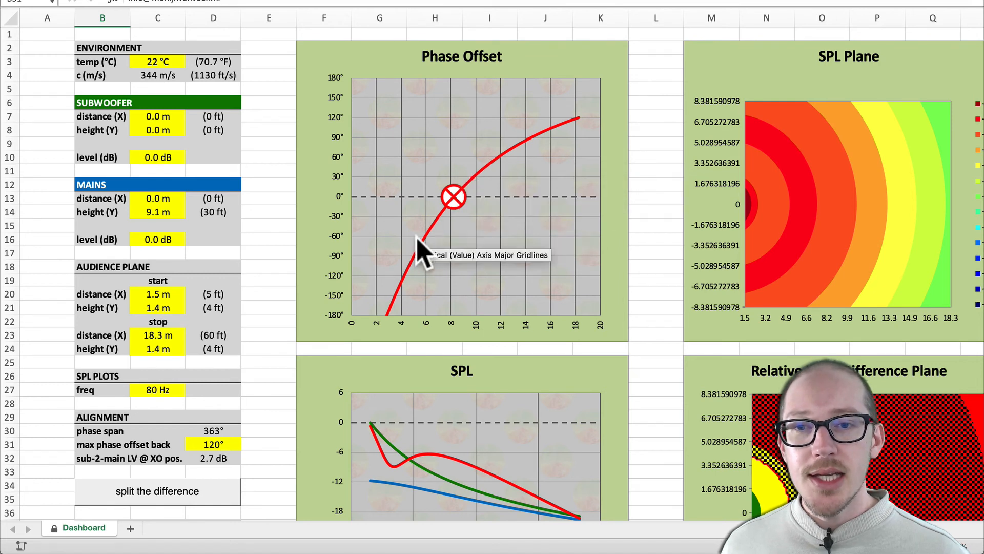
mouse_move(405, 289)
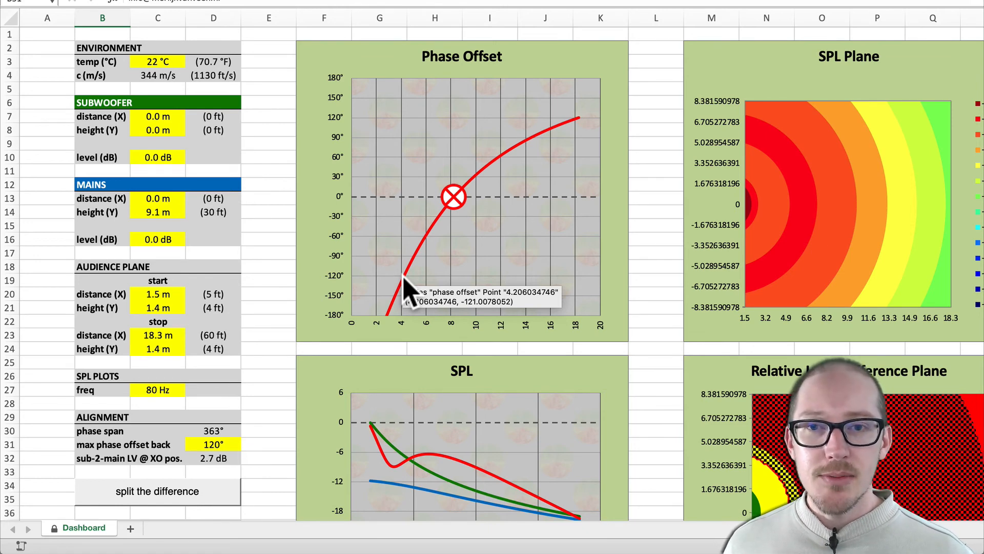
- Return to the coverage calculator workbook
left_click(67, 527)
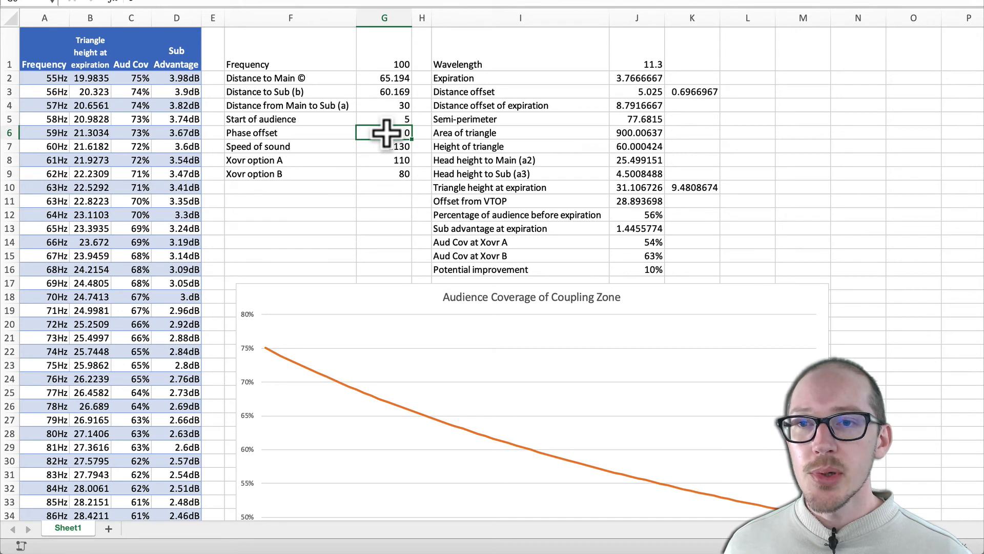
- Enter 1130 ft/s speed of sound and edit the phase offset value on Sheet1
type("1130")
type("6")
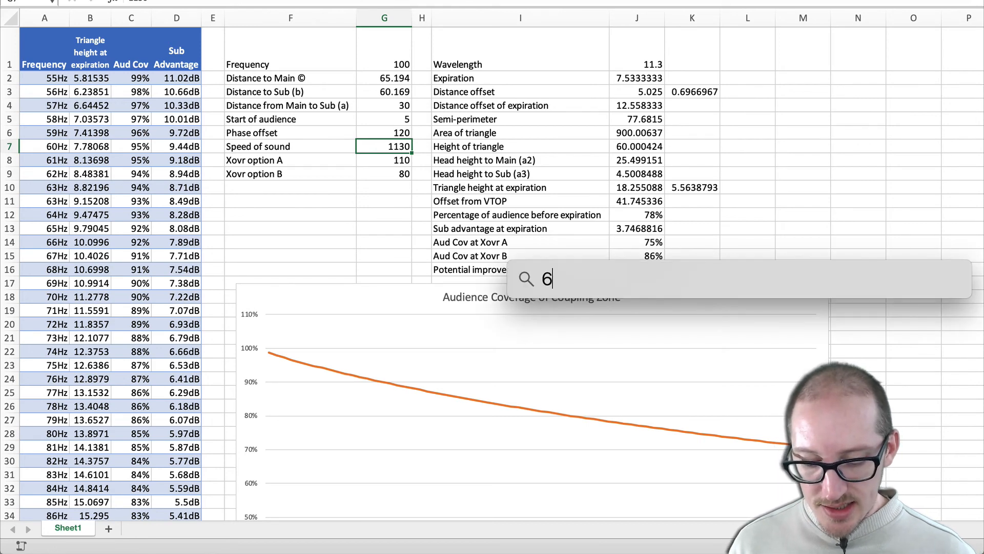
type("8-")
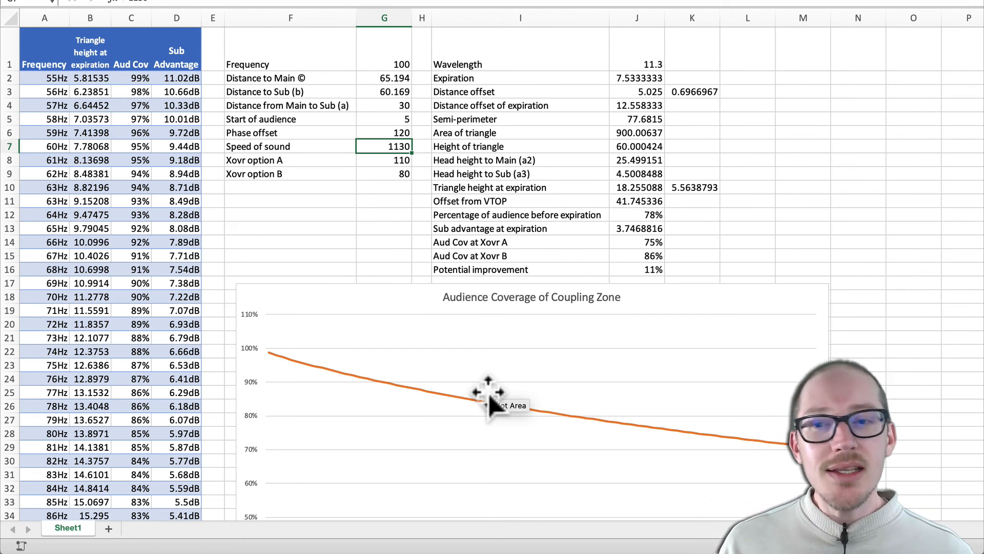
mouse_move(379, 187)
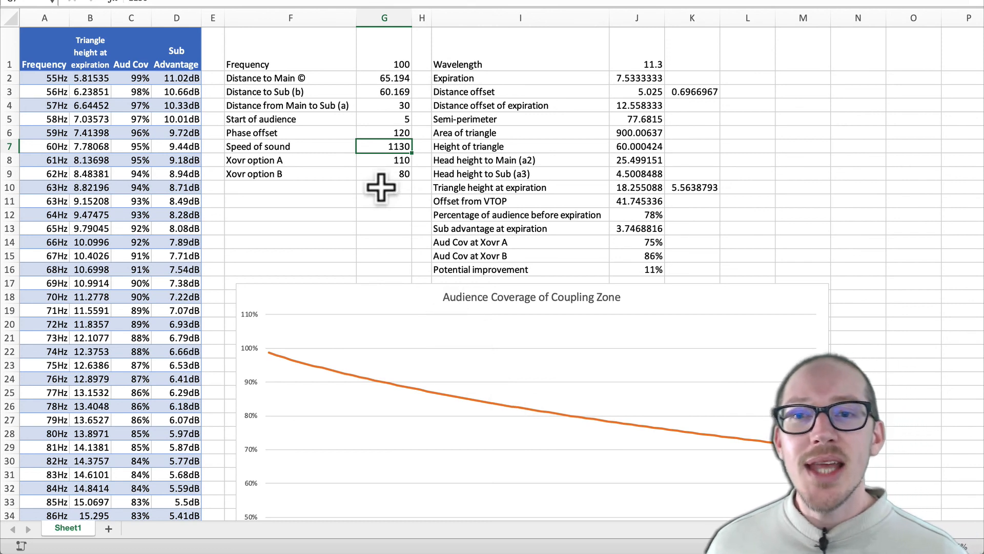